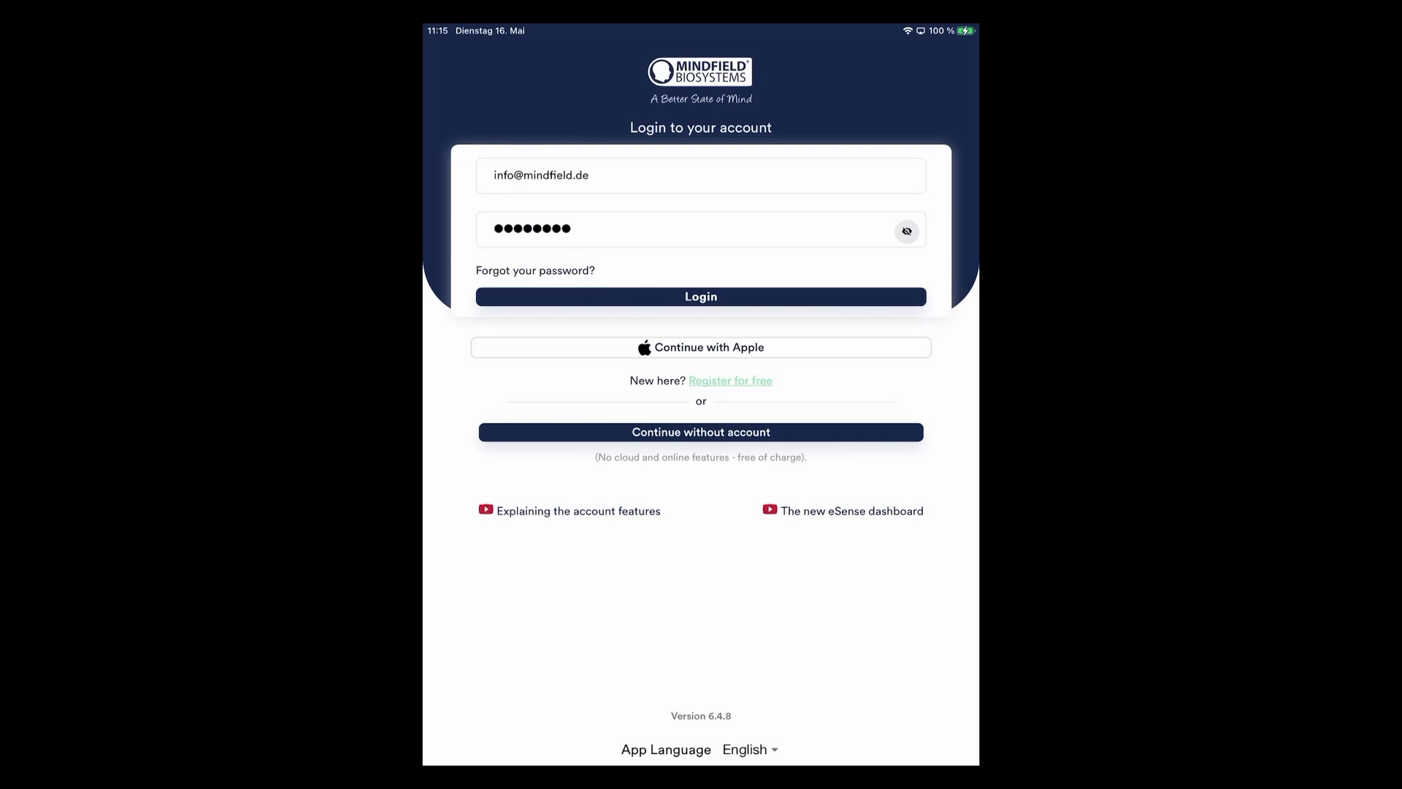
Sign in with the filled-in credentials and reach the local Skin Response procedures list
left_click(699, 297)
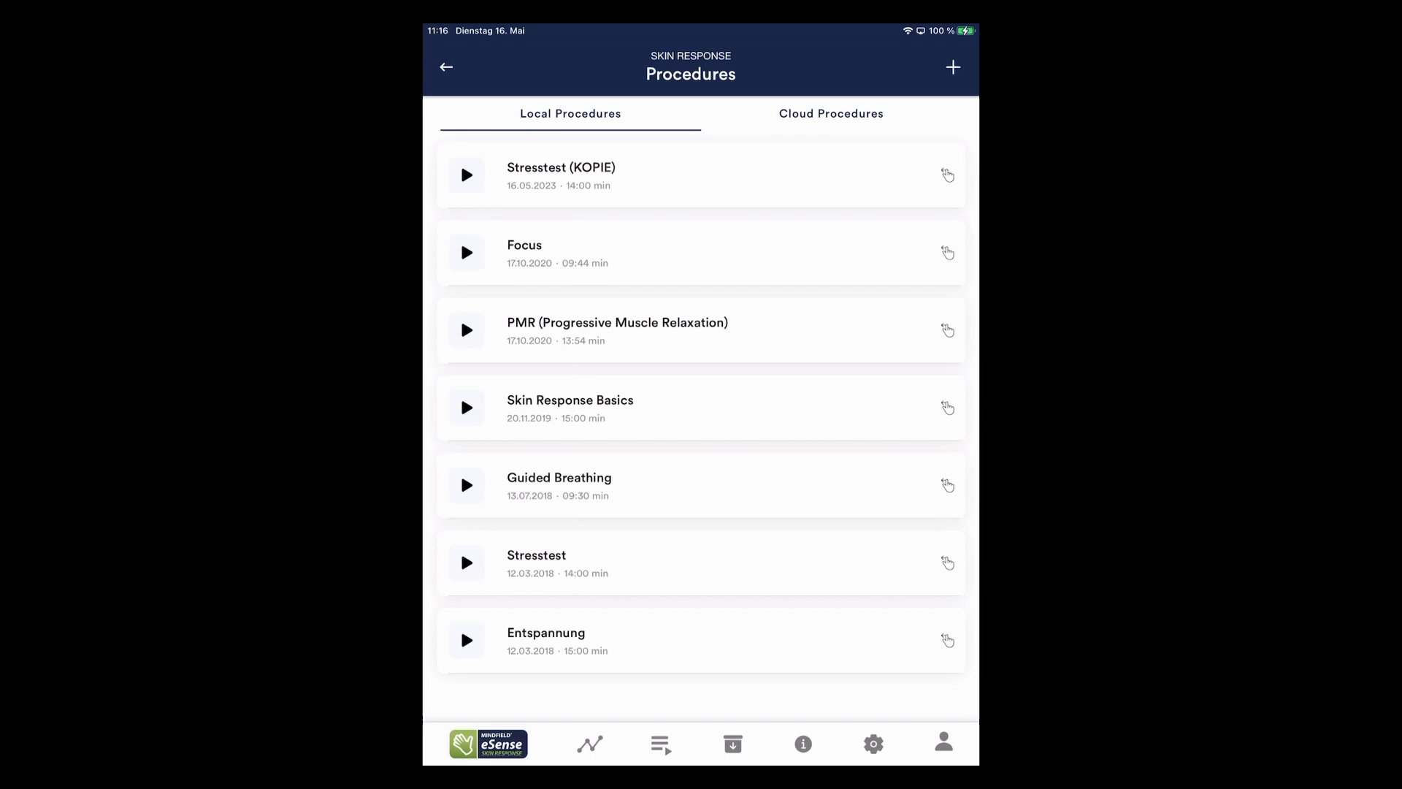
Review the Stresstest (KOPIE) procedure's 14-minute module sequence, then go to Open training
left_click(947, 173)
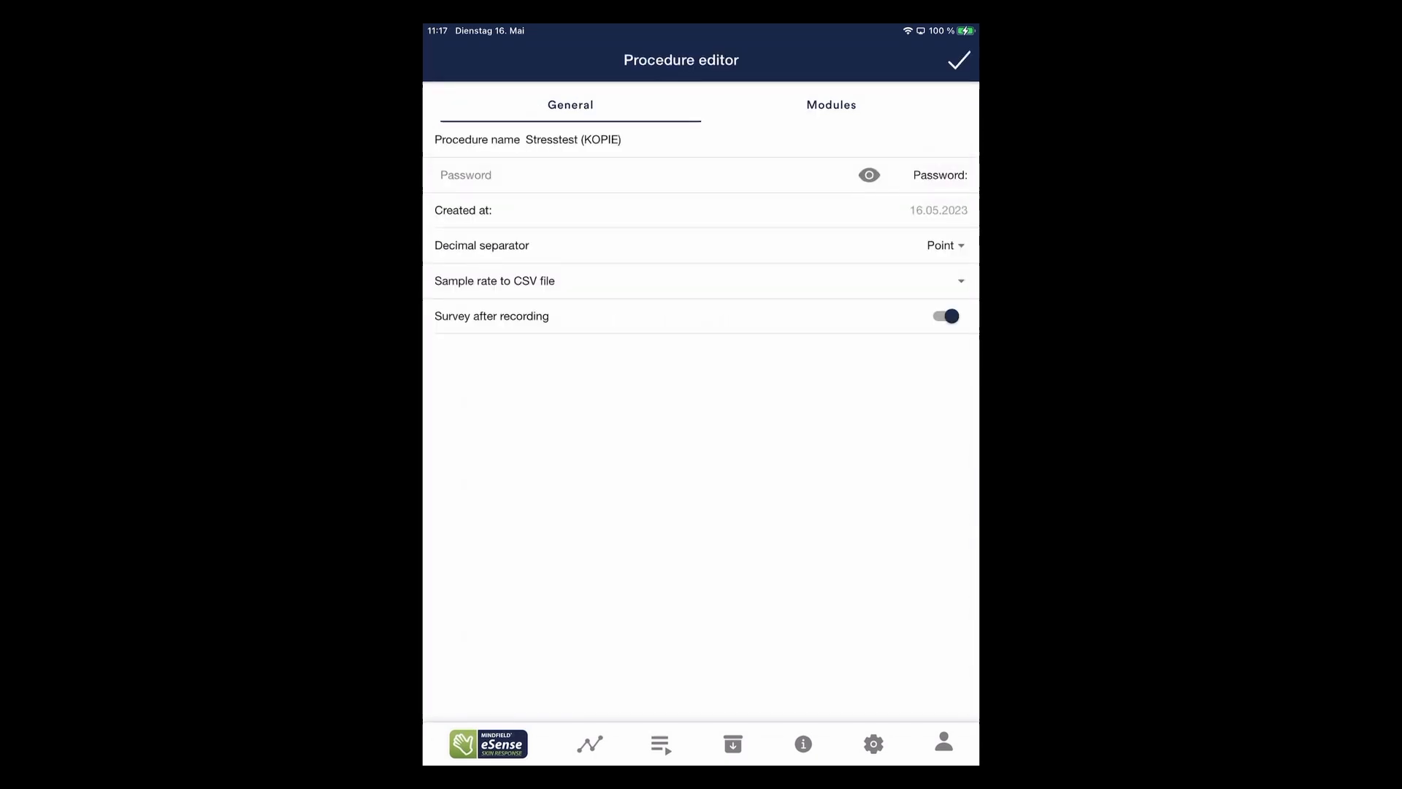
left_click(830, 105)
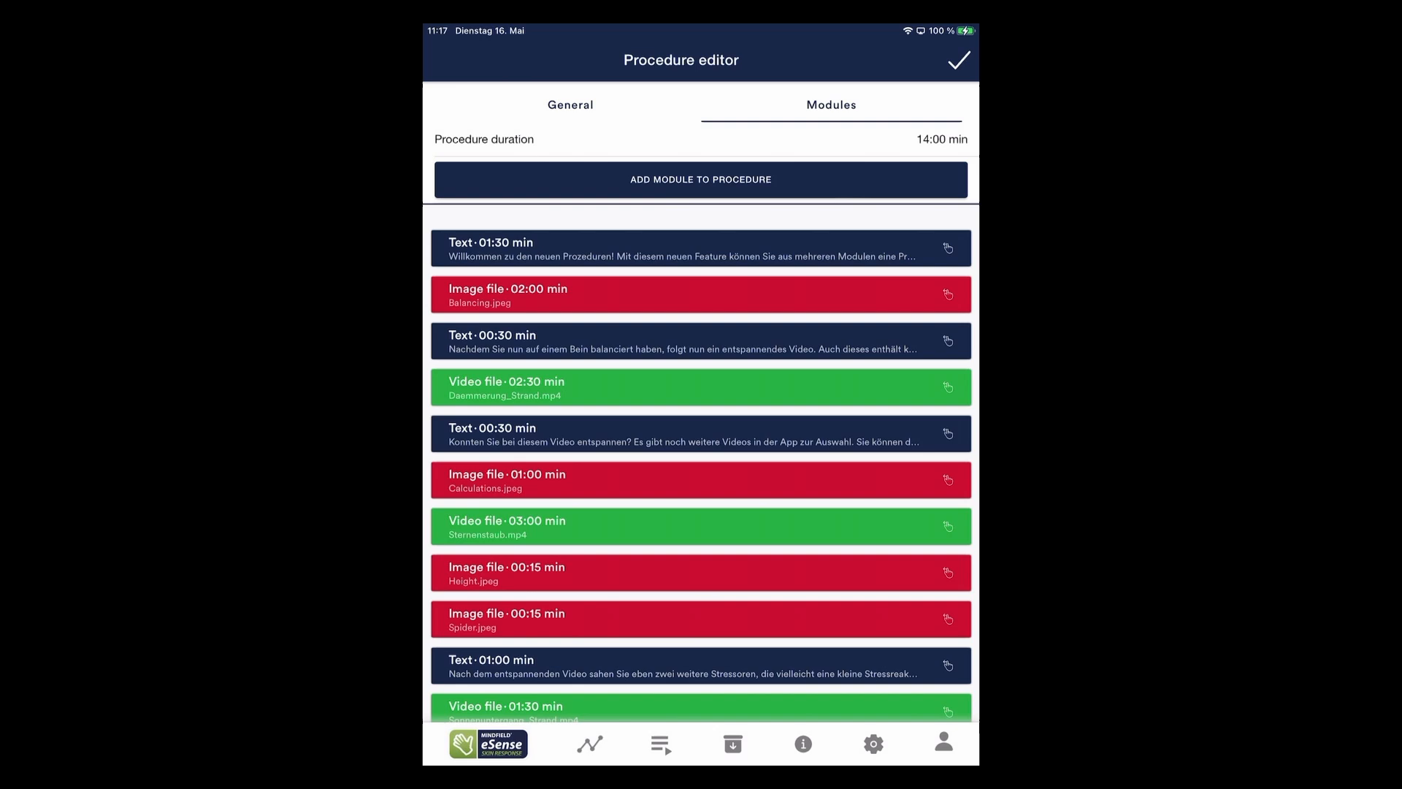
scroll("down", 3)
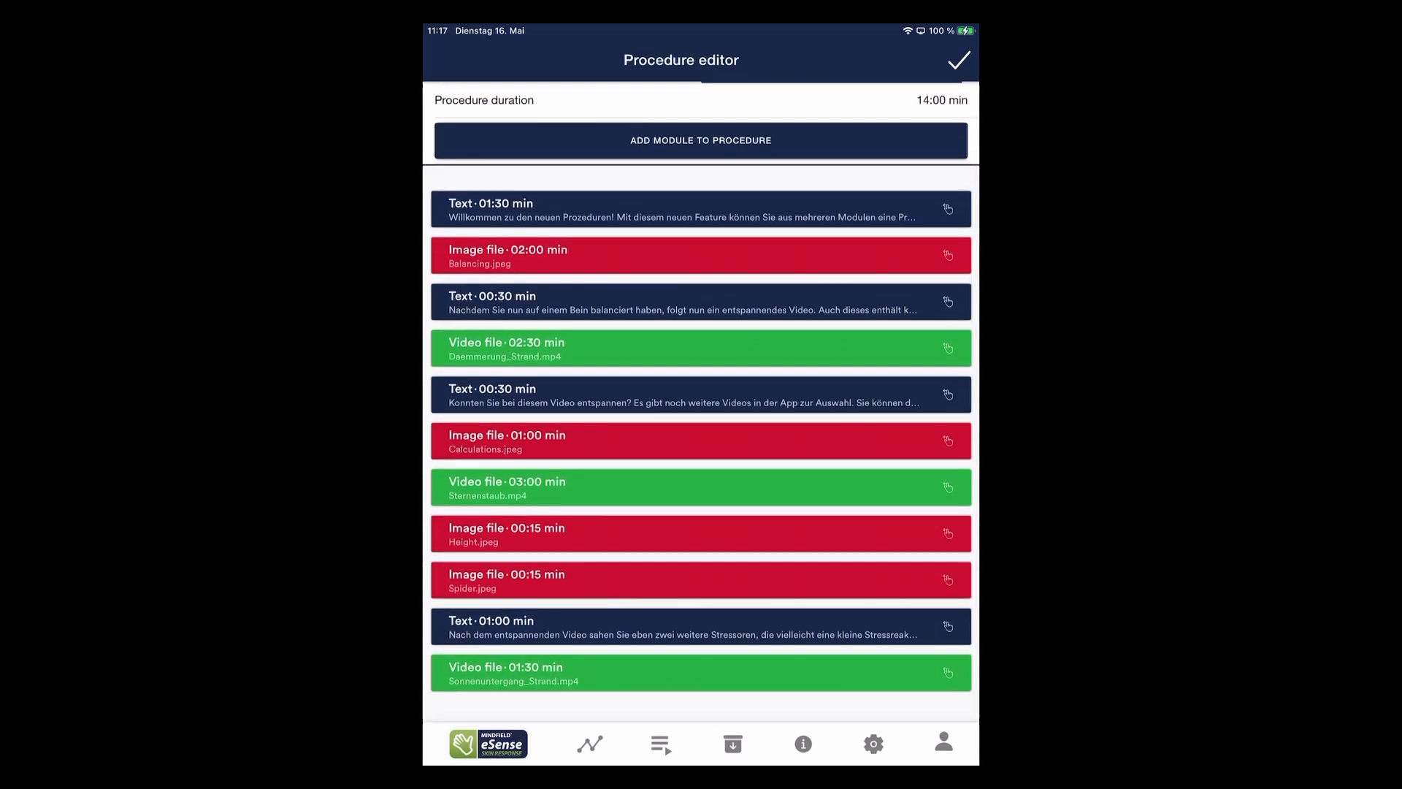
left_click(589, 744)
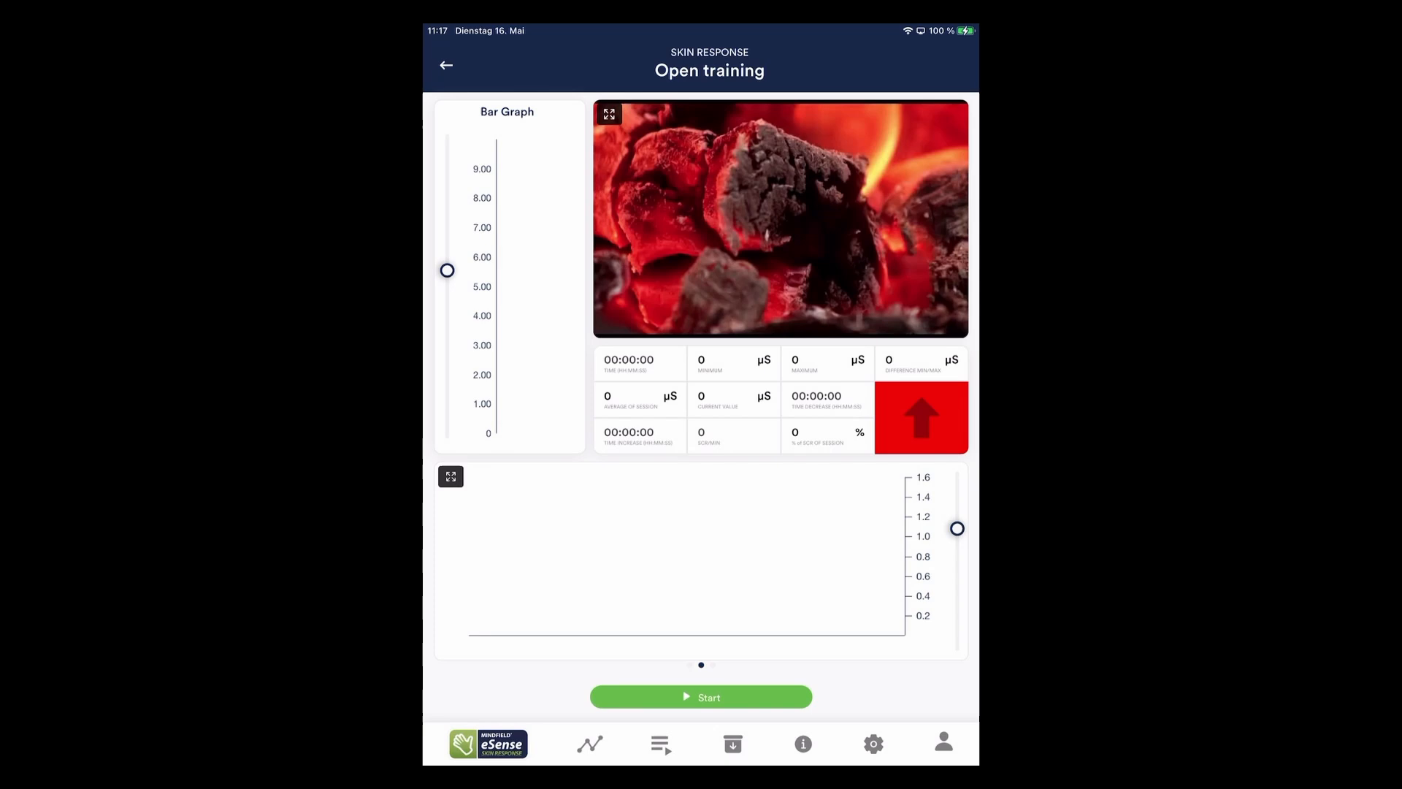
Start the open training recording and bring up the Skin Response settings while it runs
left_click(701, 697)
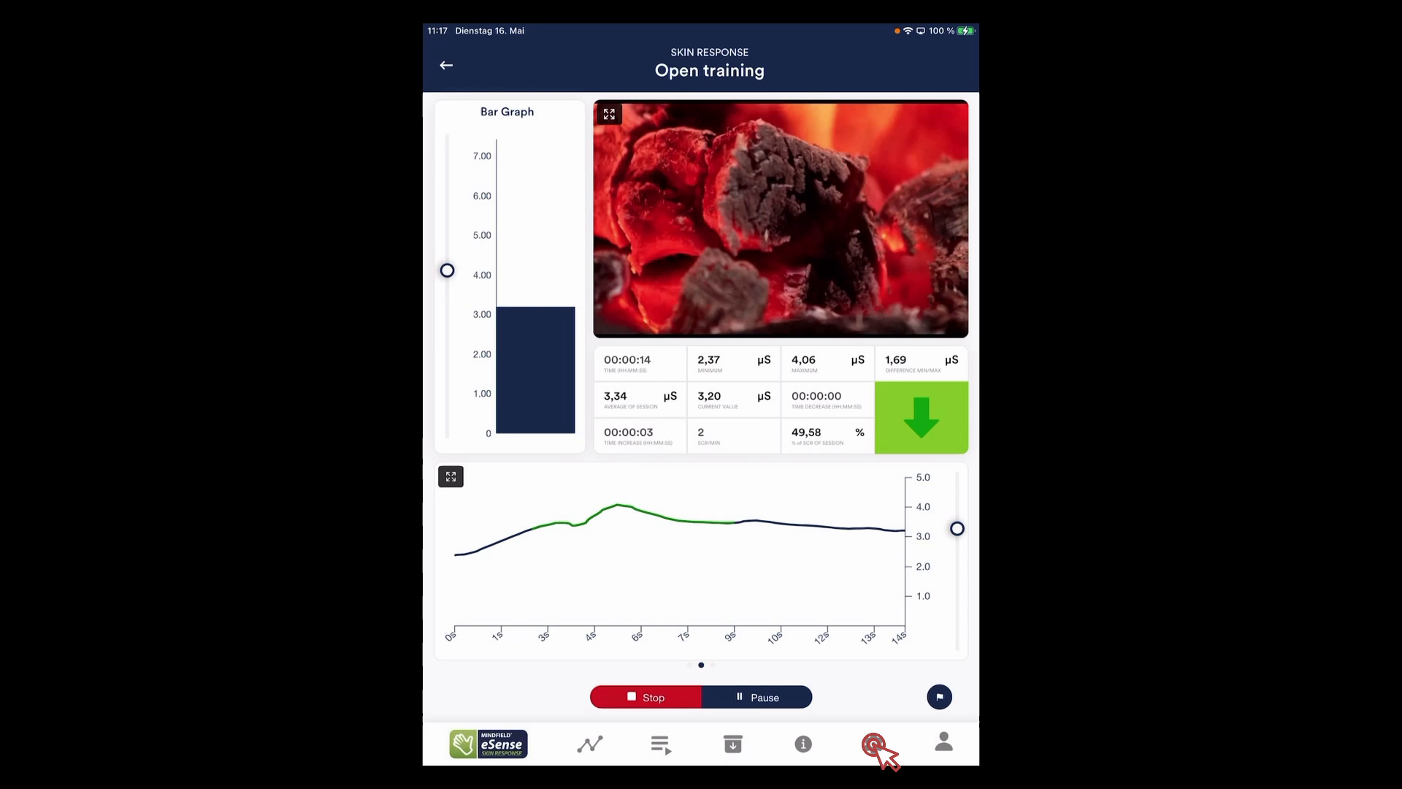
left_click(873, 740)
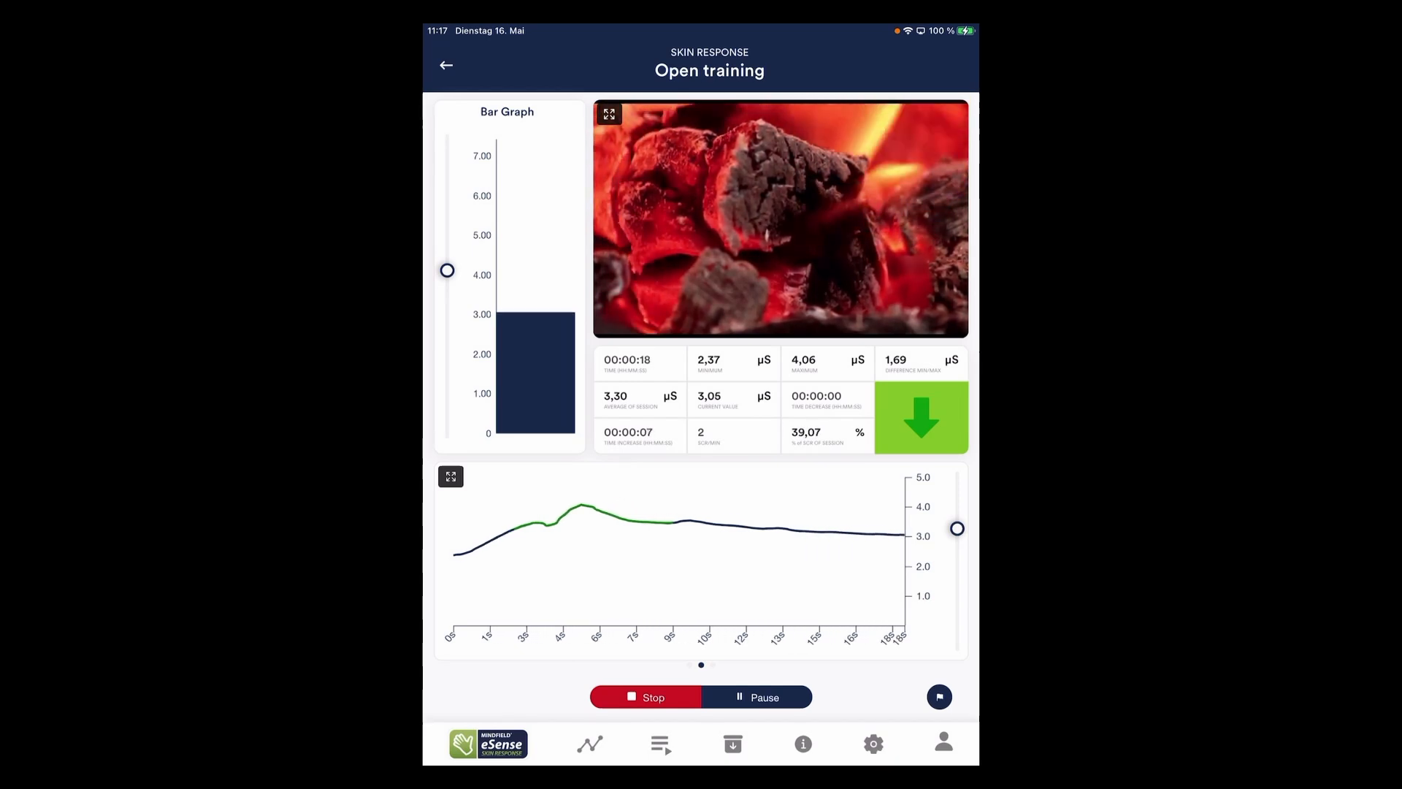
left_click(872, 743)
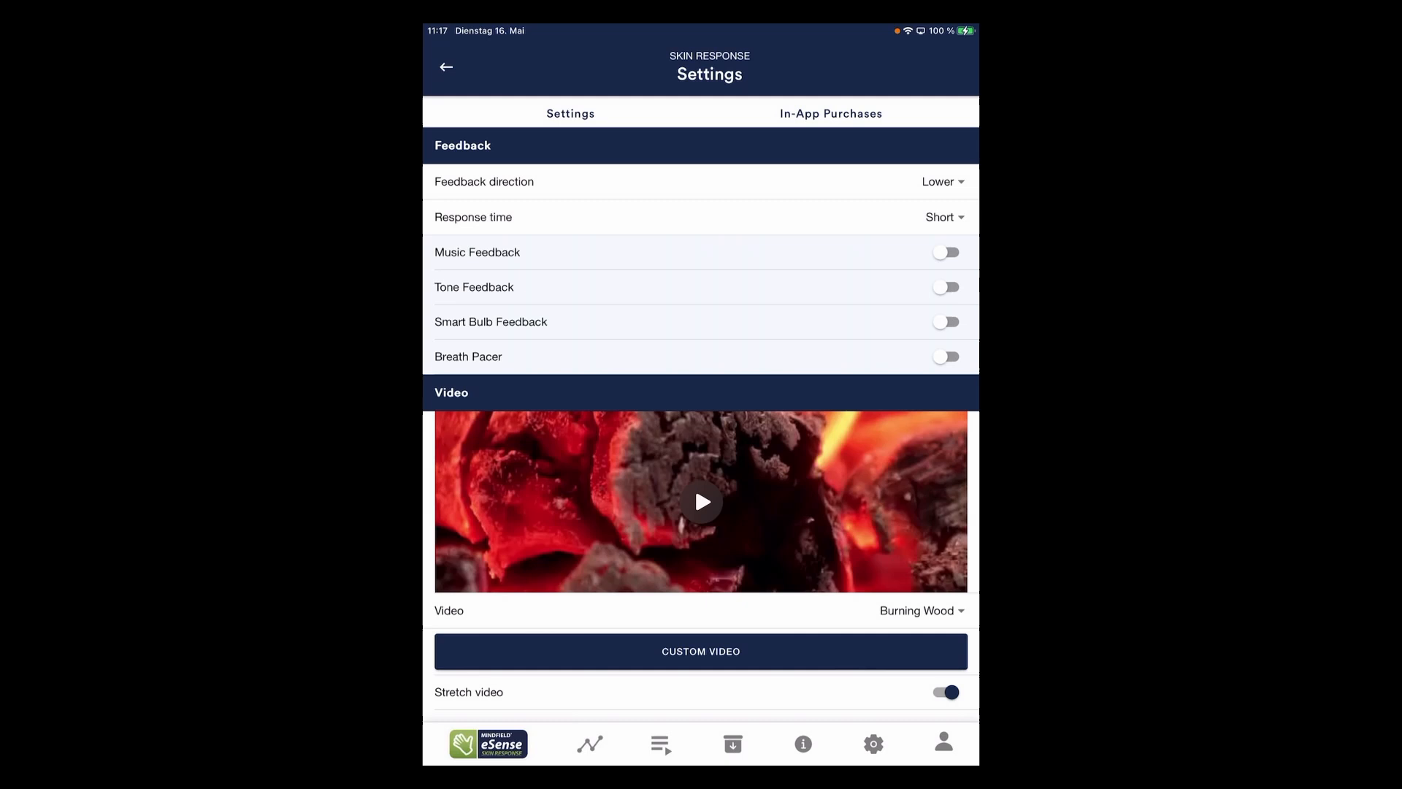
Try Music, Tone and Smart Bulb feedback options, turning each on and off again
left_click(945, 252)
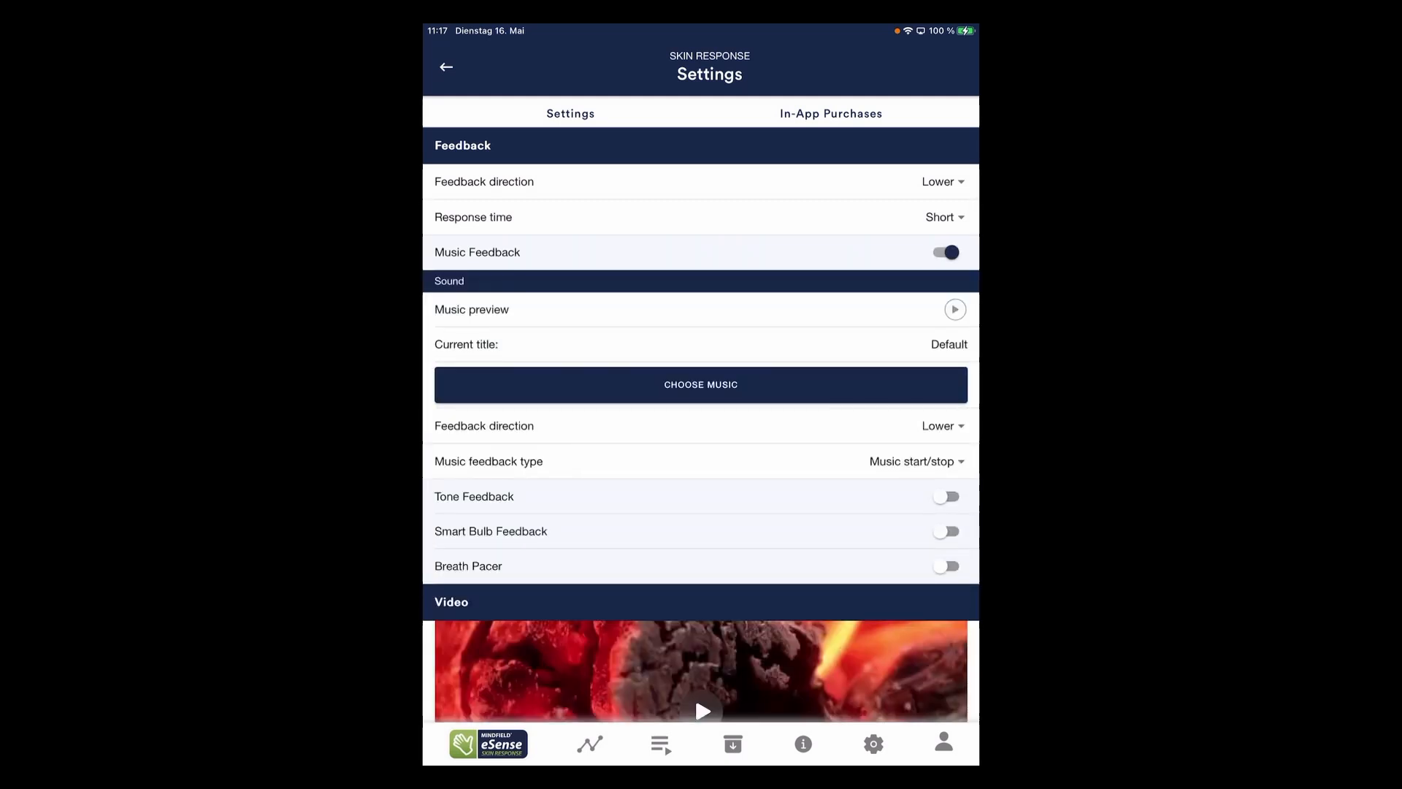
left_click(945, 253)
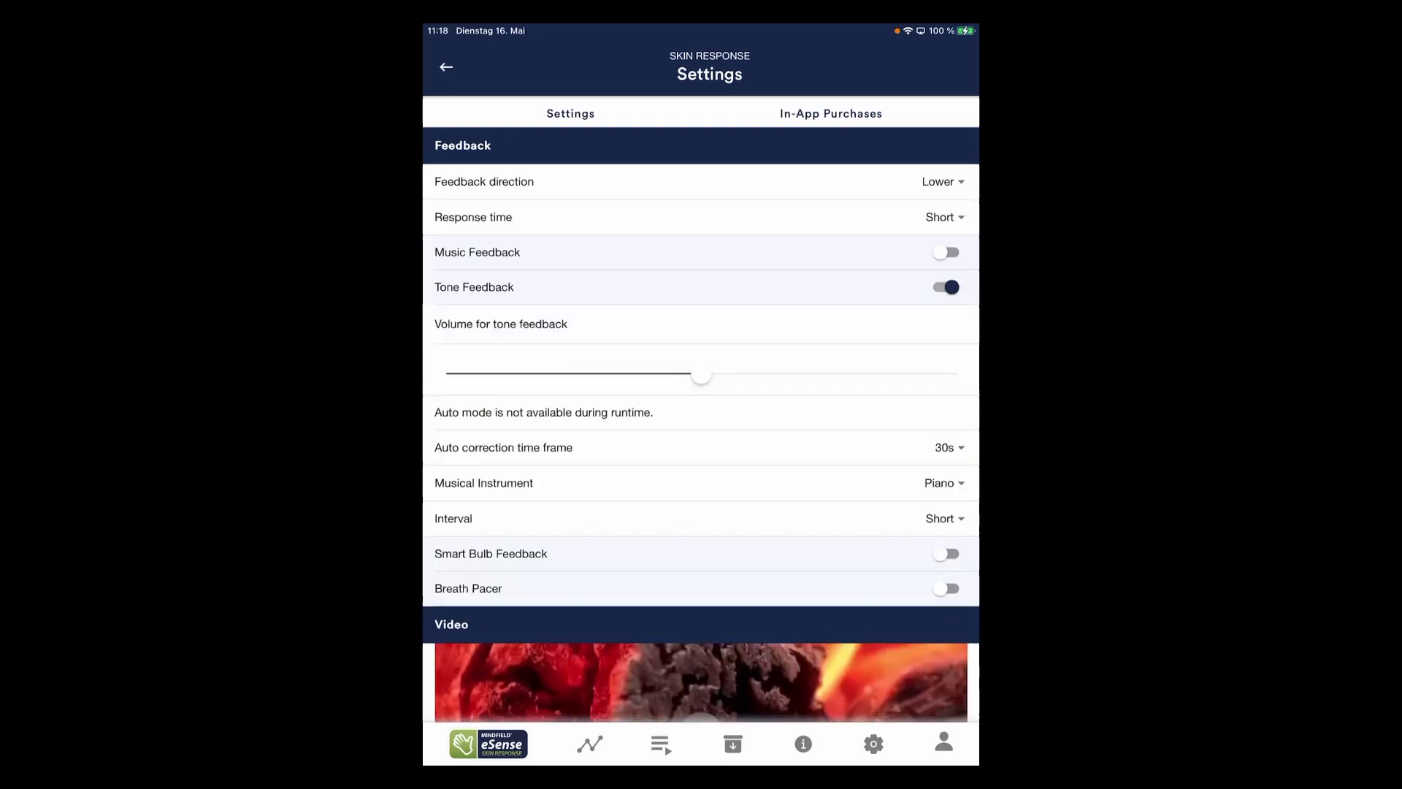
left_click(945, 288)
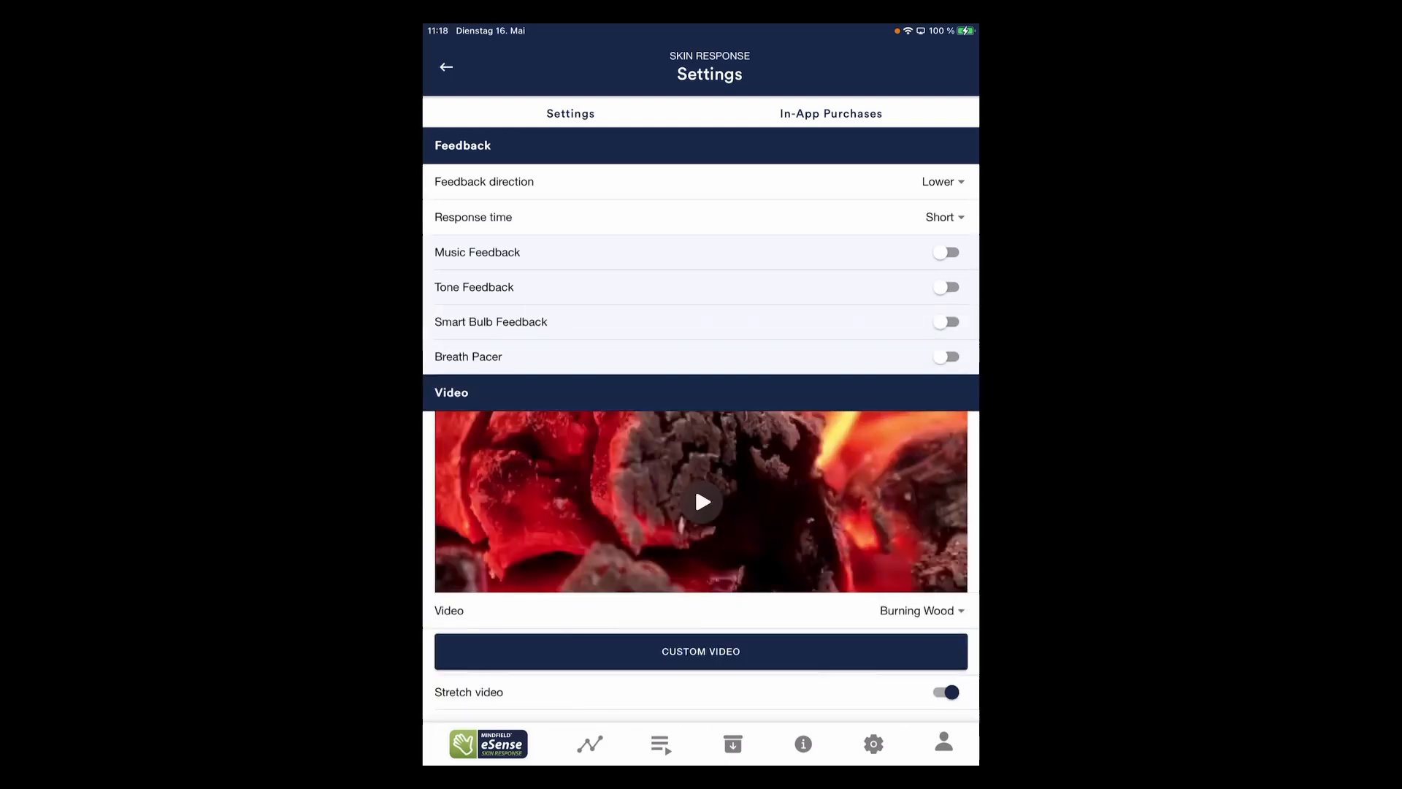
left_click(945, 322)
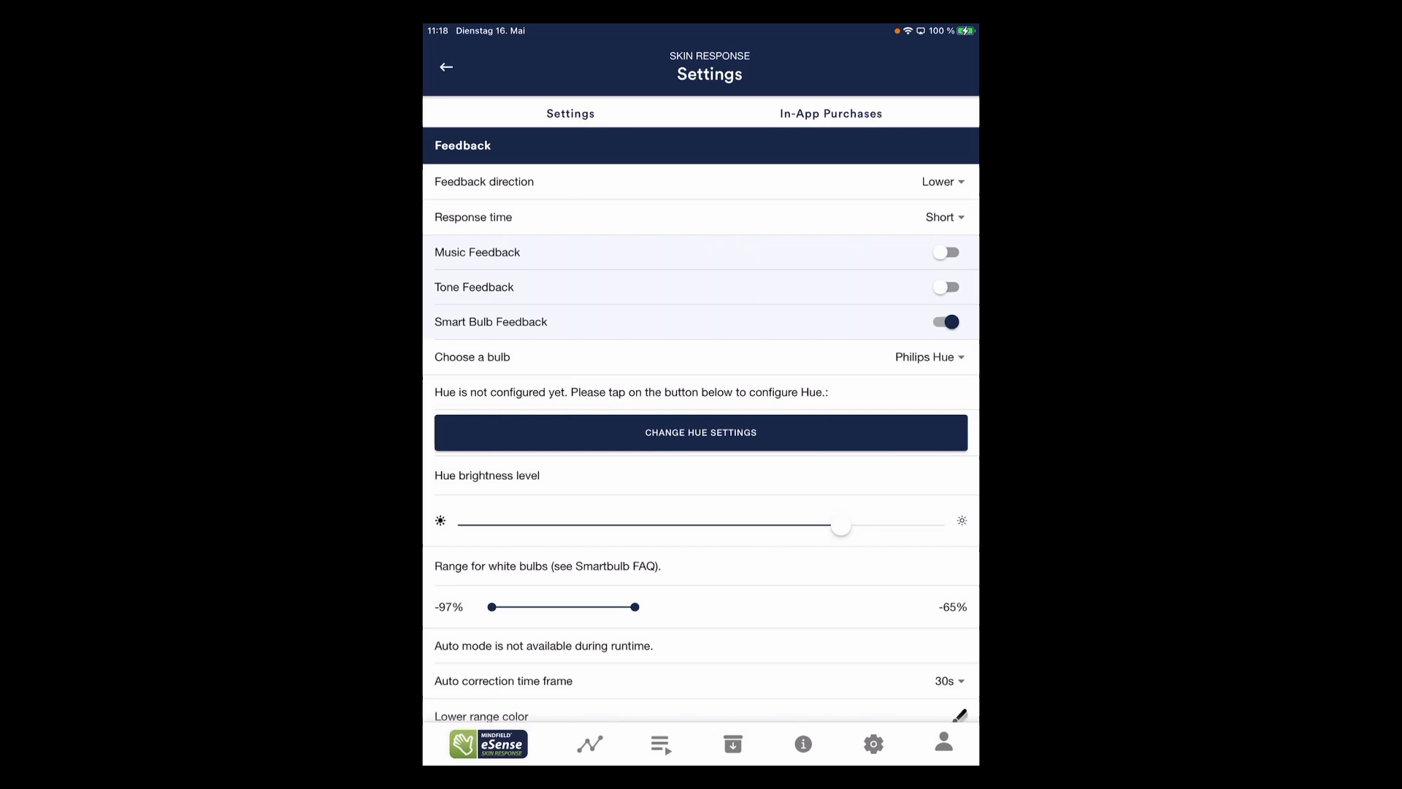
left_click(945, 321)
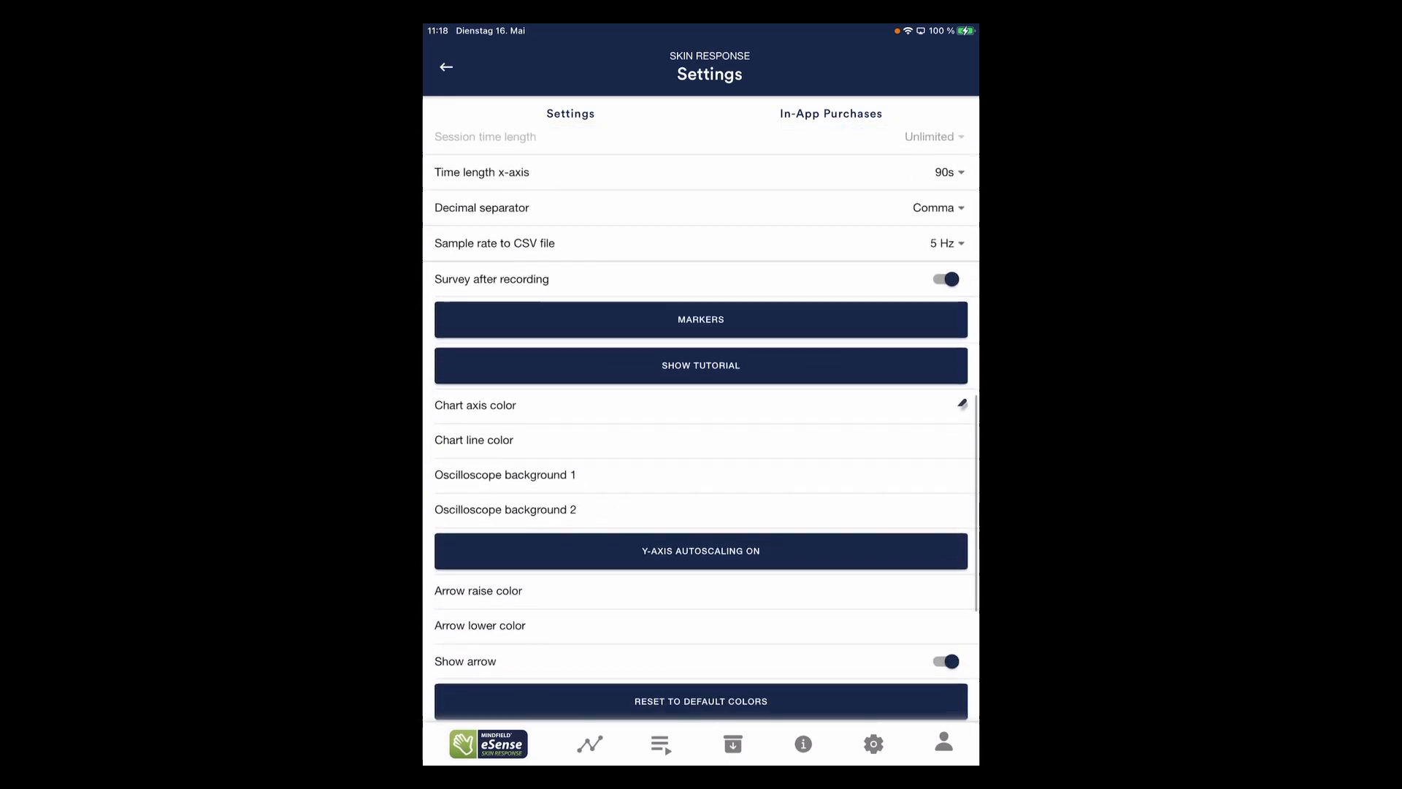
Look through the remaining settings down to OSC until the post-recording survey appears
scroll("down", 3)
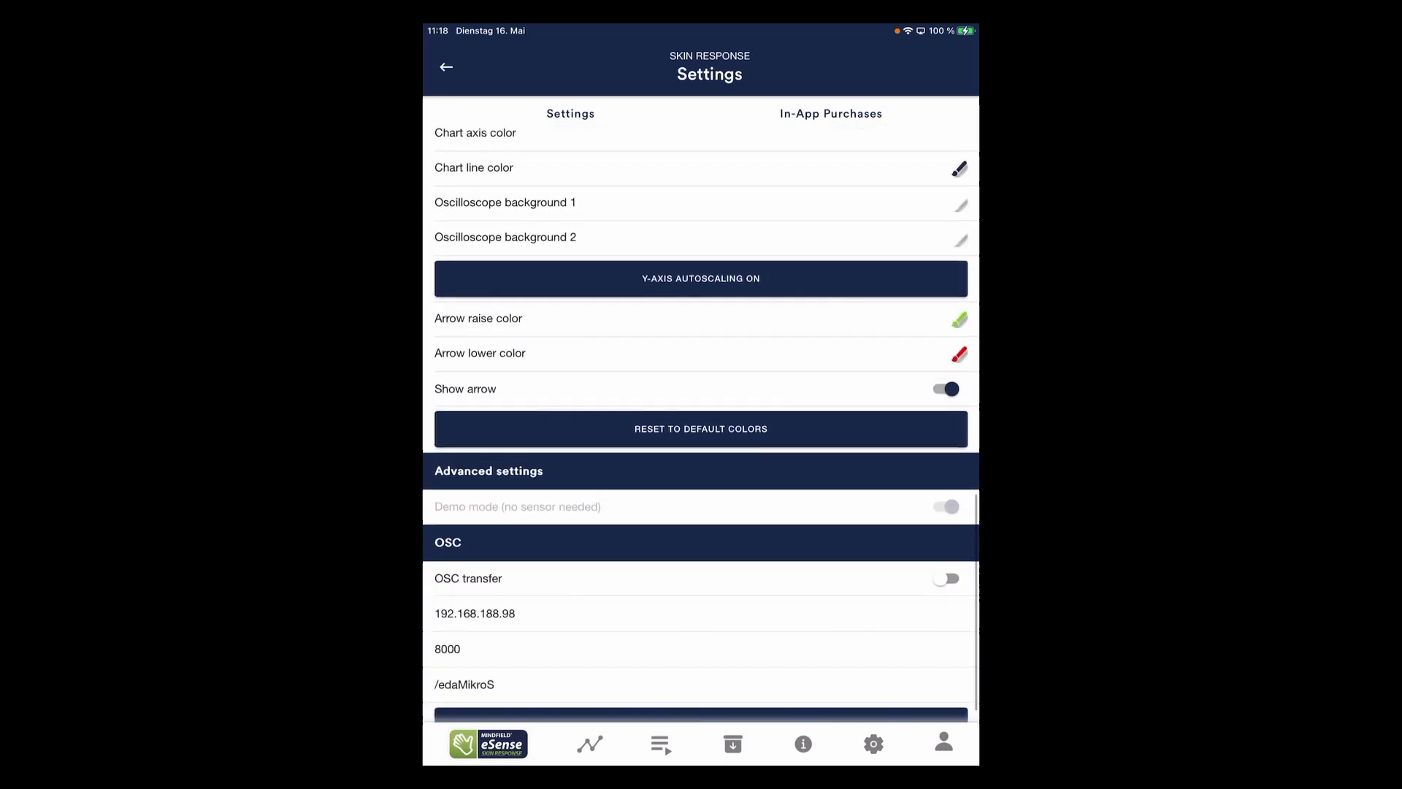
scroll("down", 3)
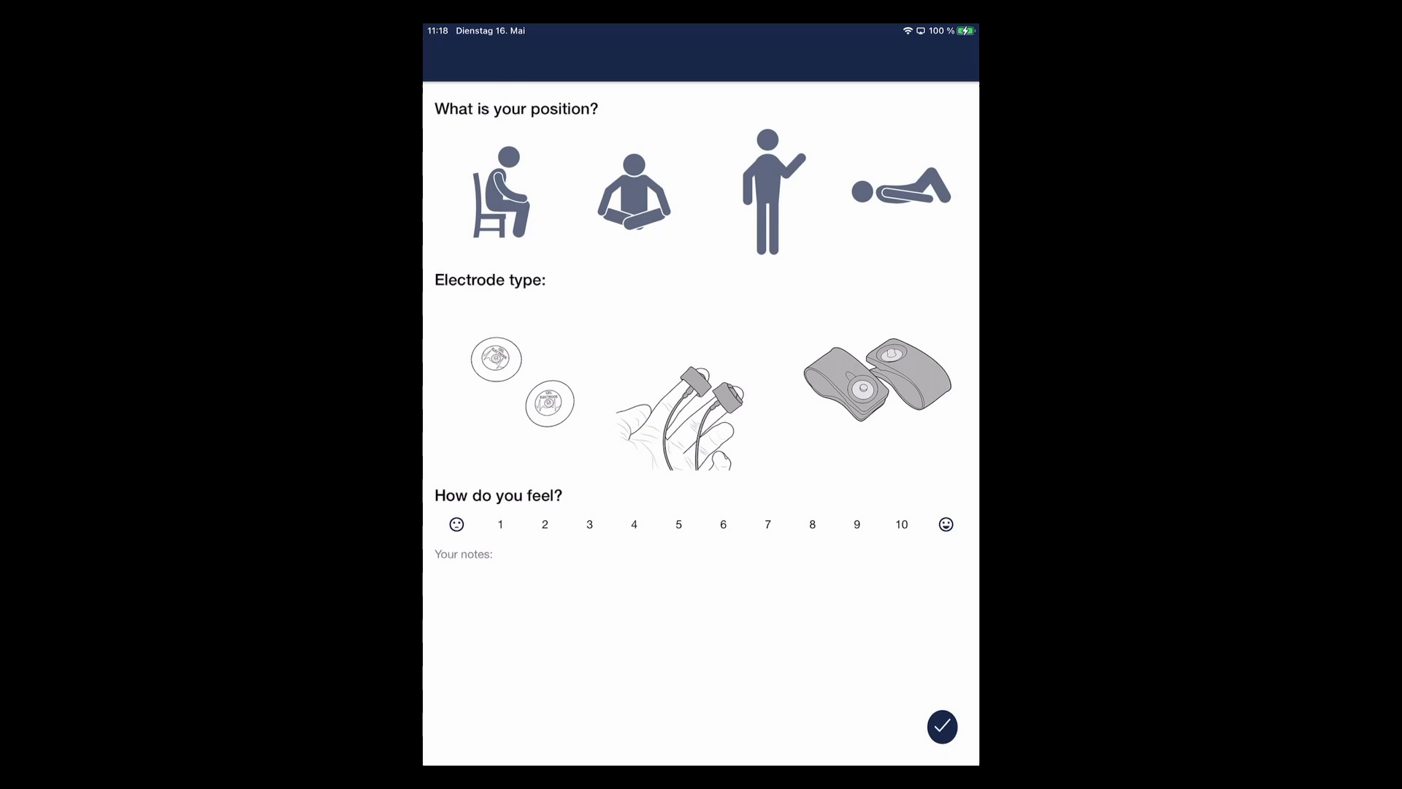
Submit the post-recording survey and show the archive of saved recordings
left_click(940, 726)
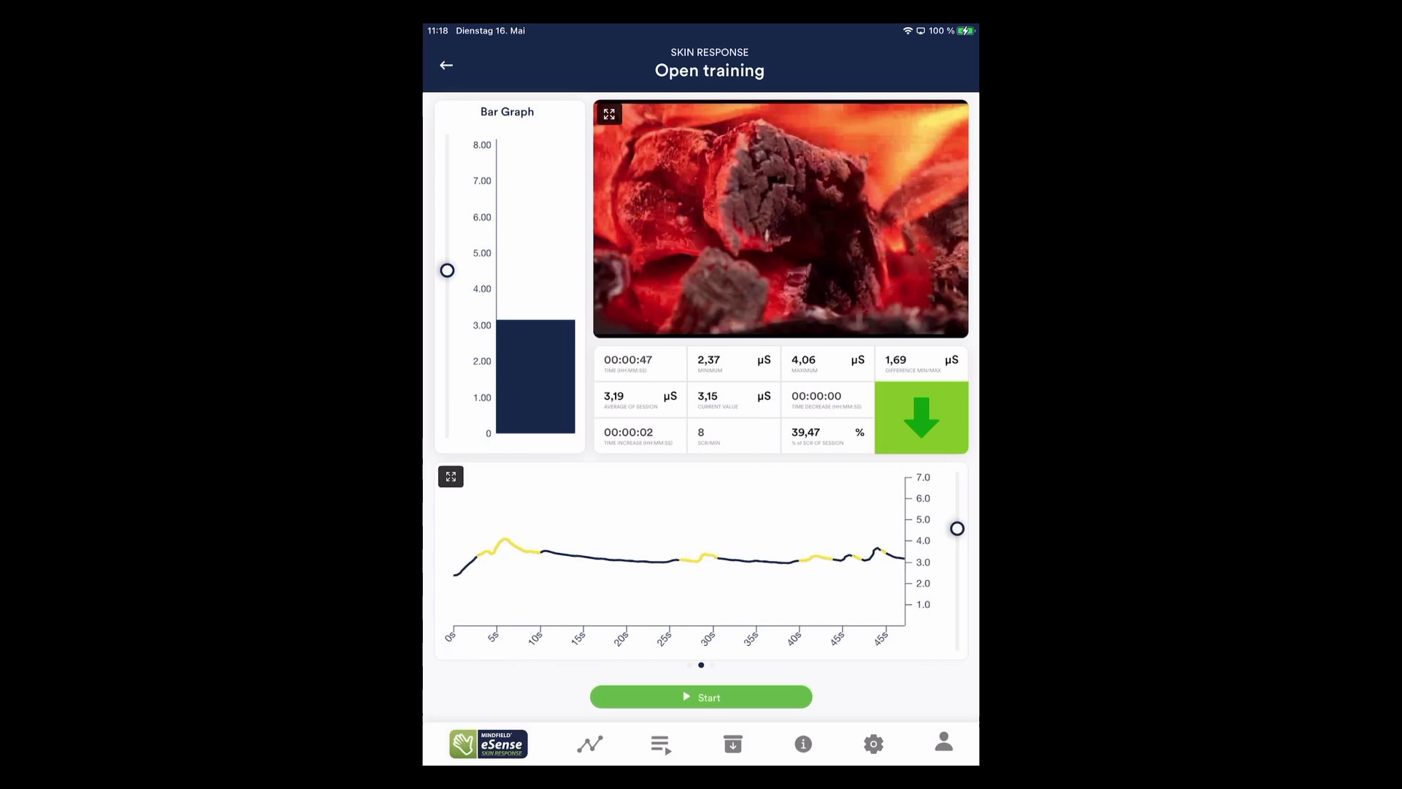
left_click(731, 744)
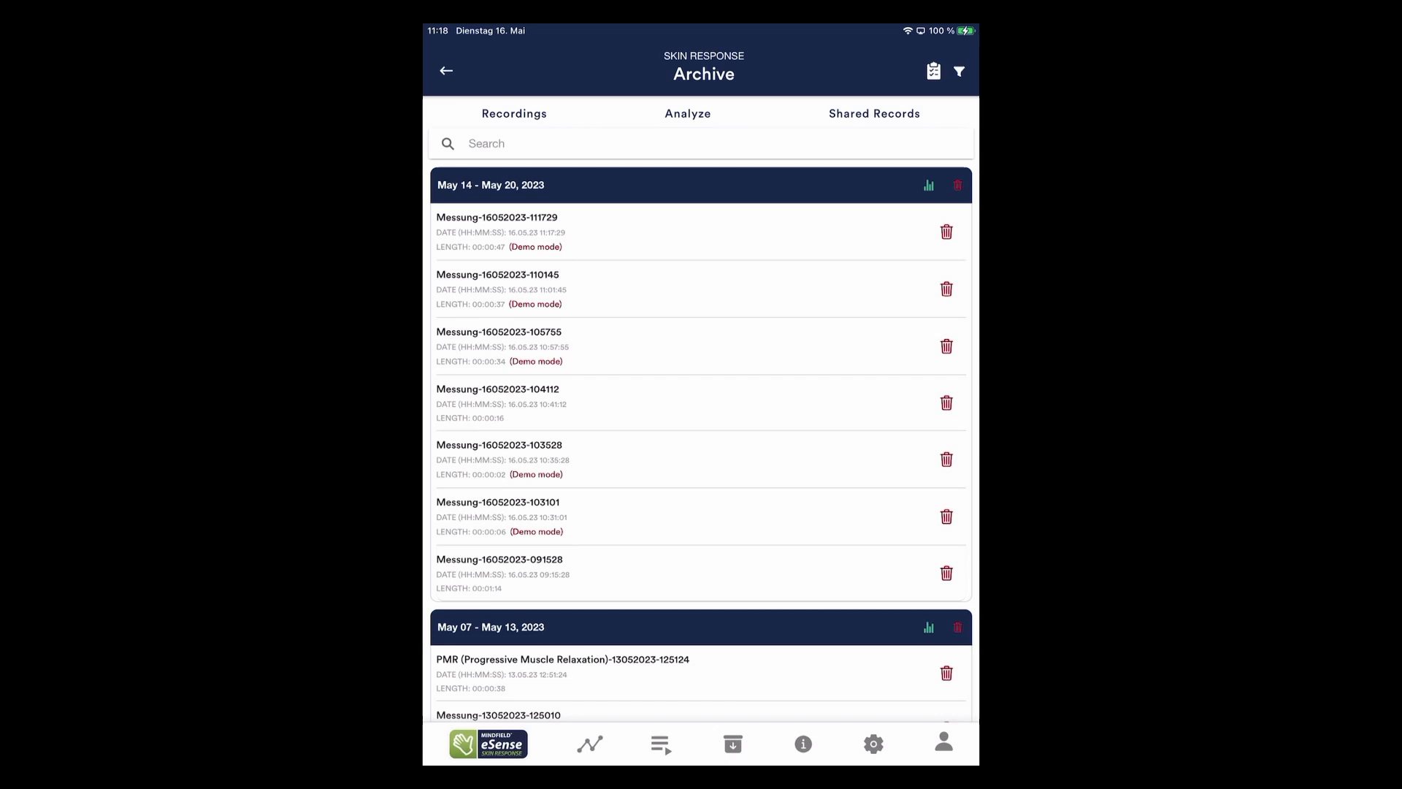
left_click(497, 231)
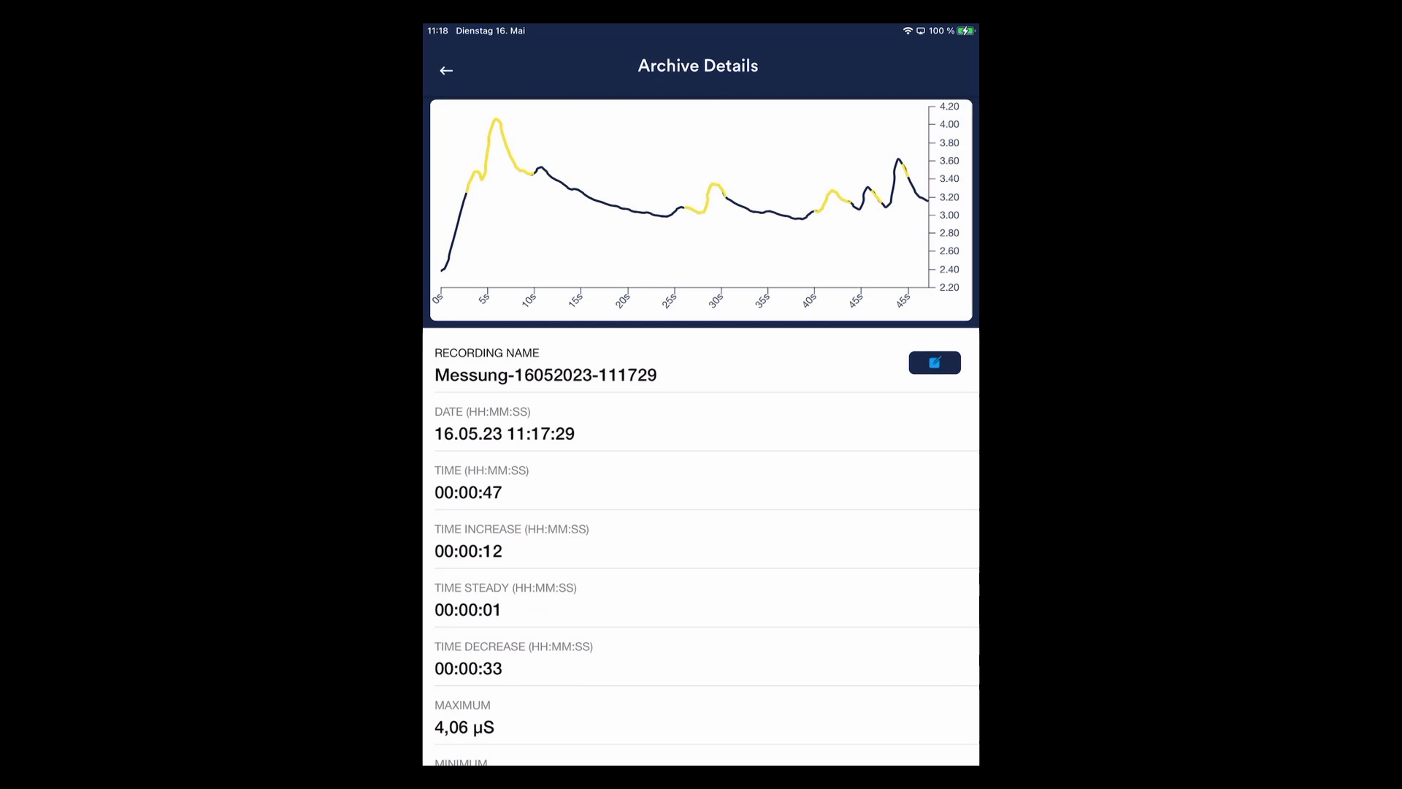
scroll("down", 3)
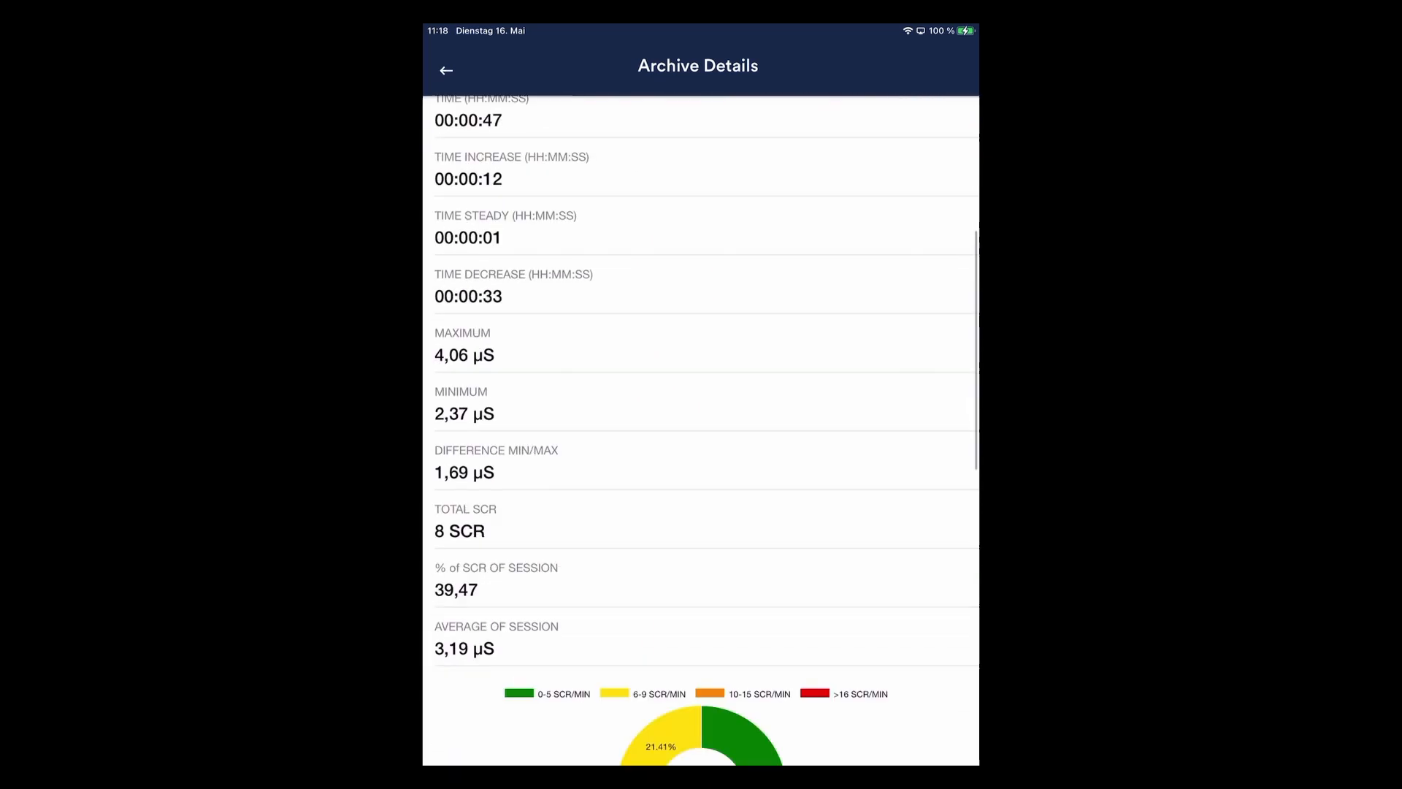
scroll("down", 3)
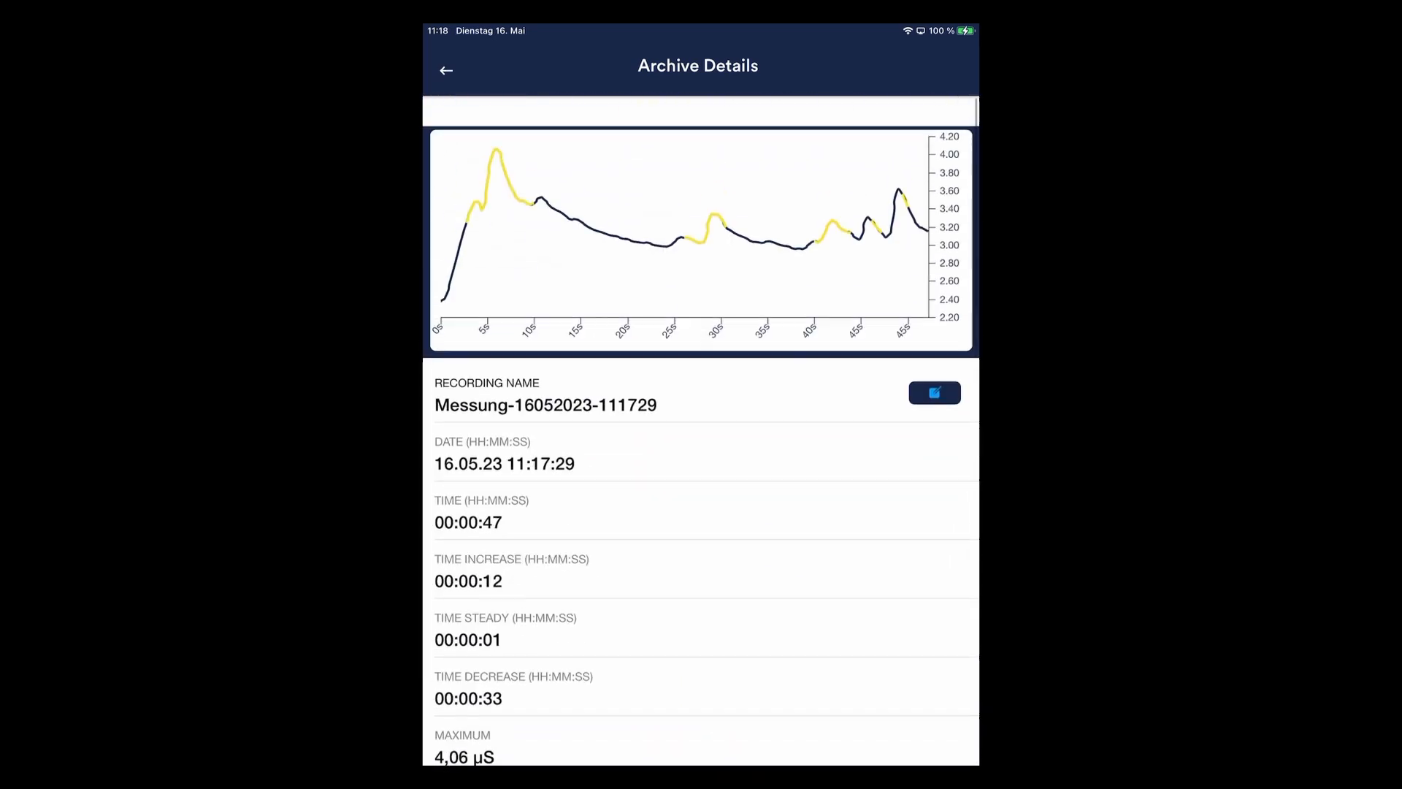
Compare the durations of all recordings in Analyze, then go to the help information
left_click(446, 70)
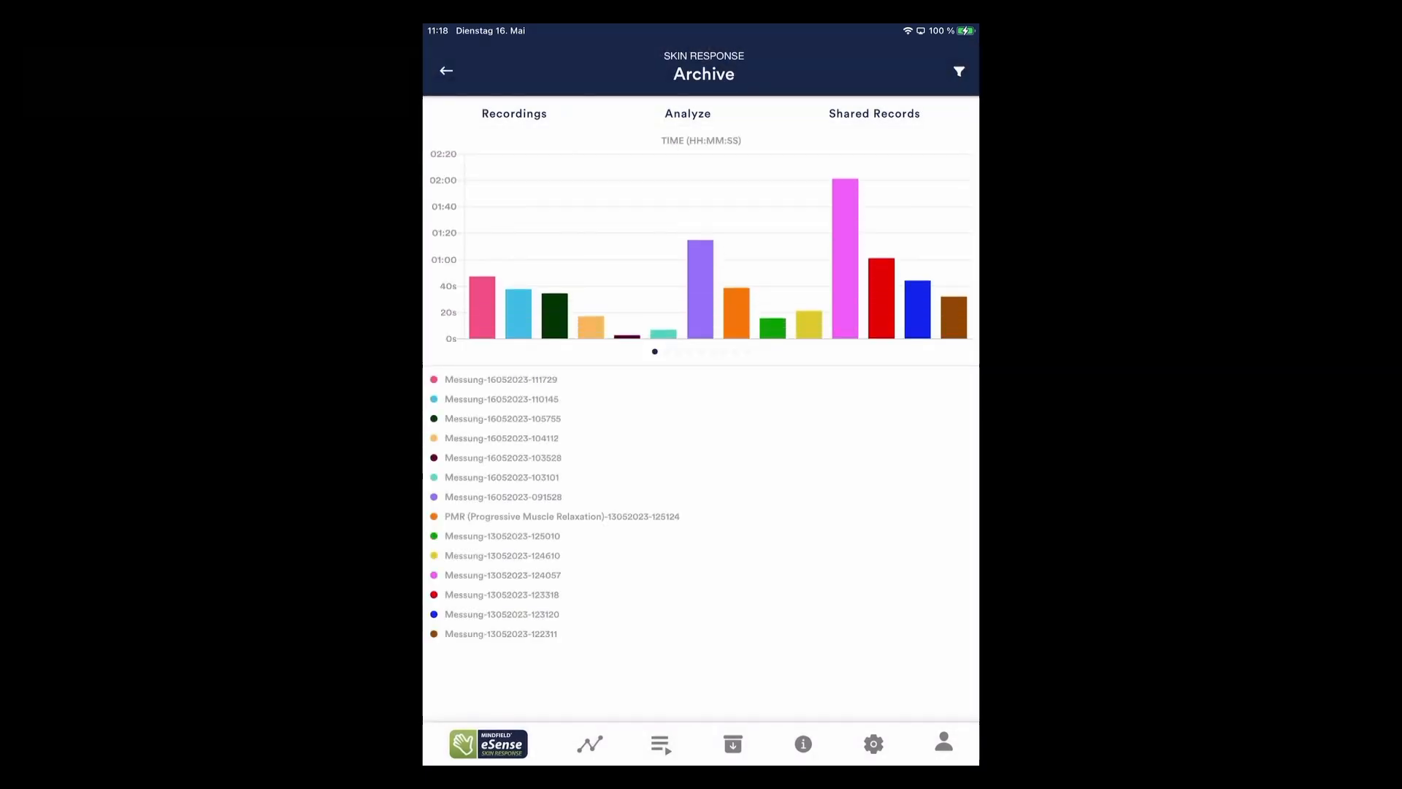
left_click(802, 743)
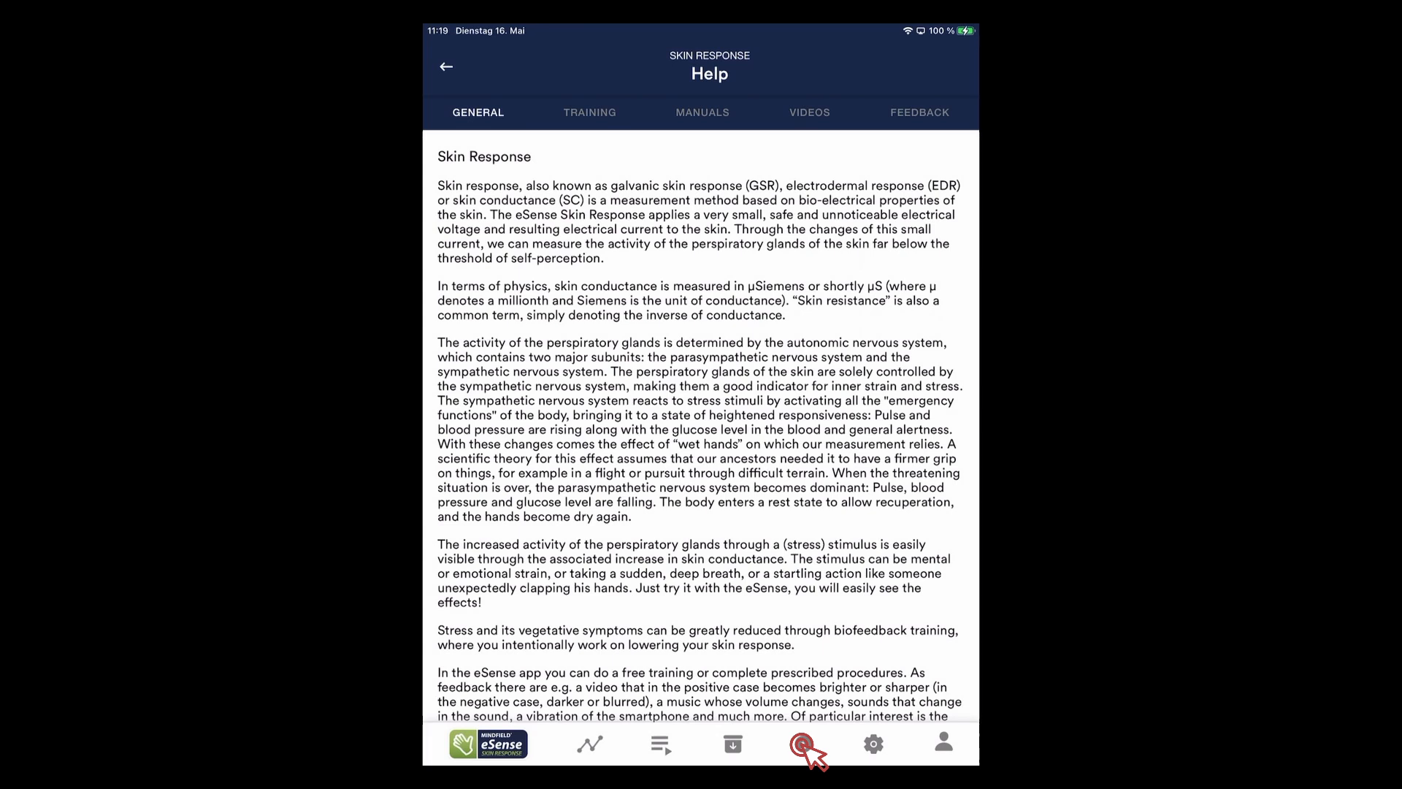
Read through the General help text on galvanic skin response
left_click(802, 744)
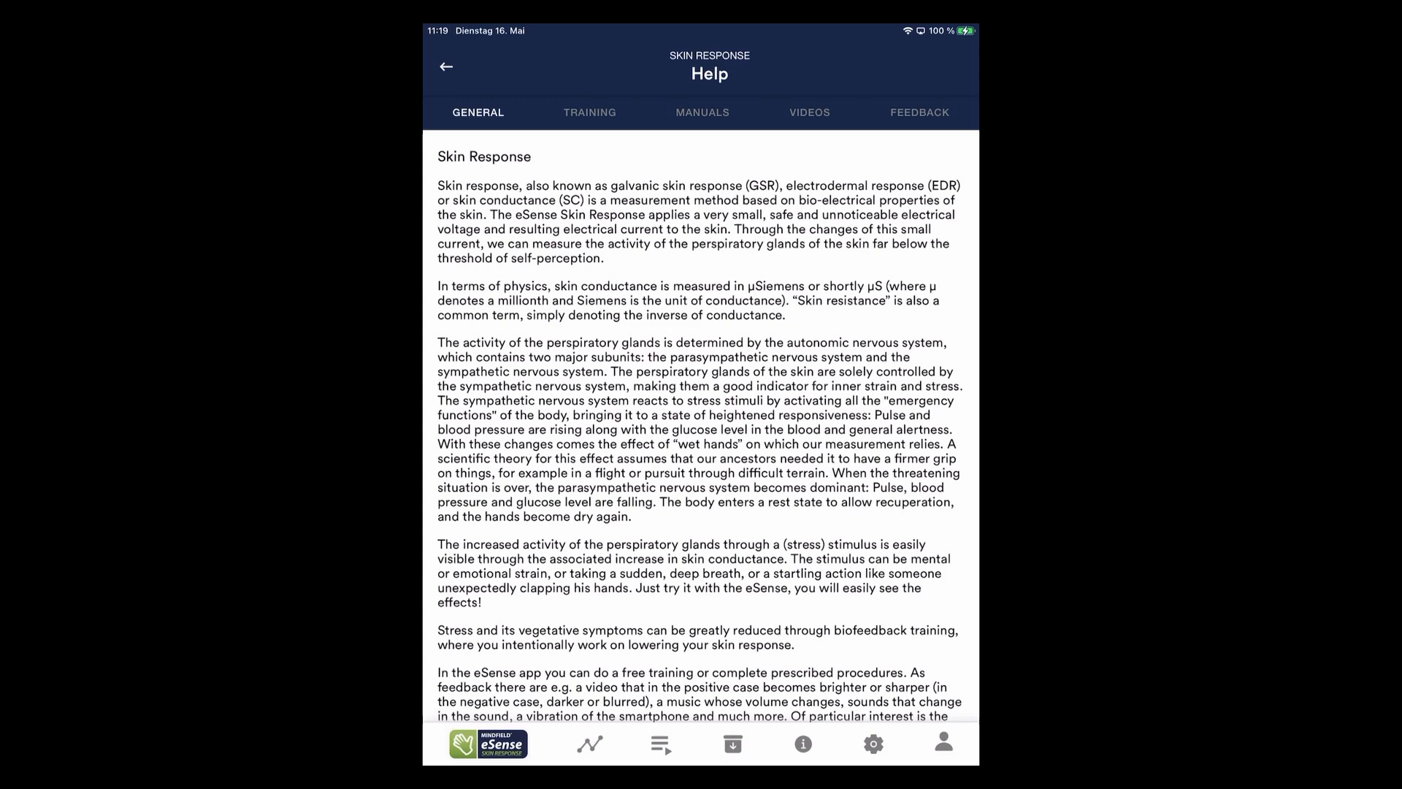
scroll("down", 3)
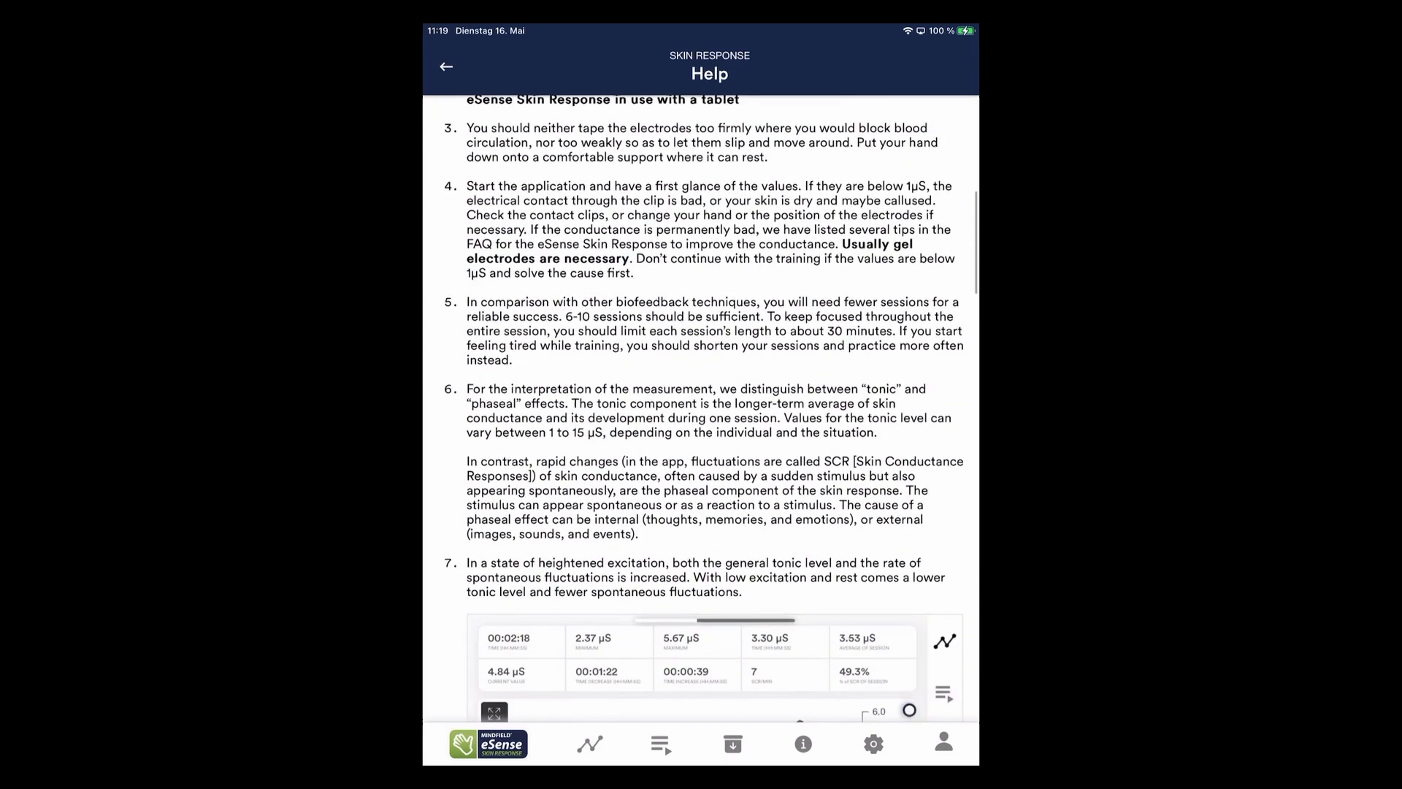
scroll("down", 3)
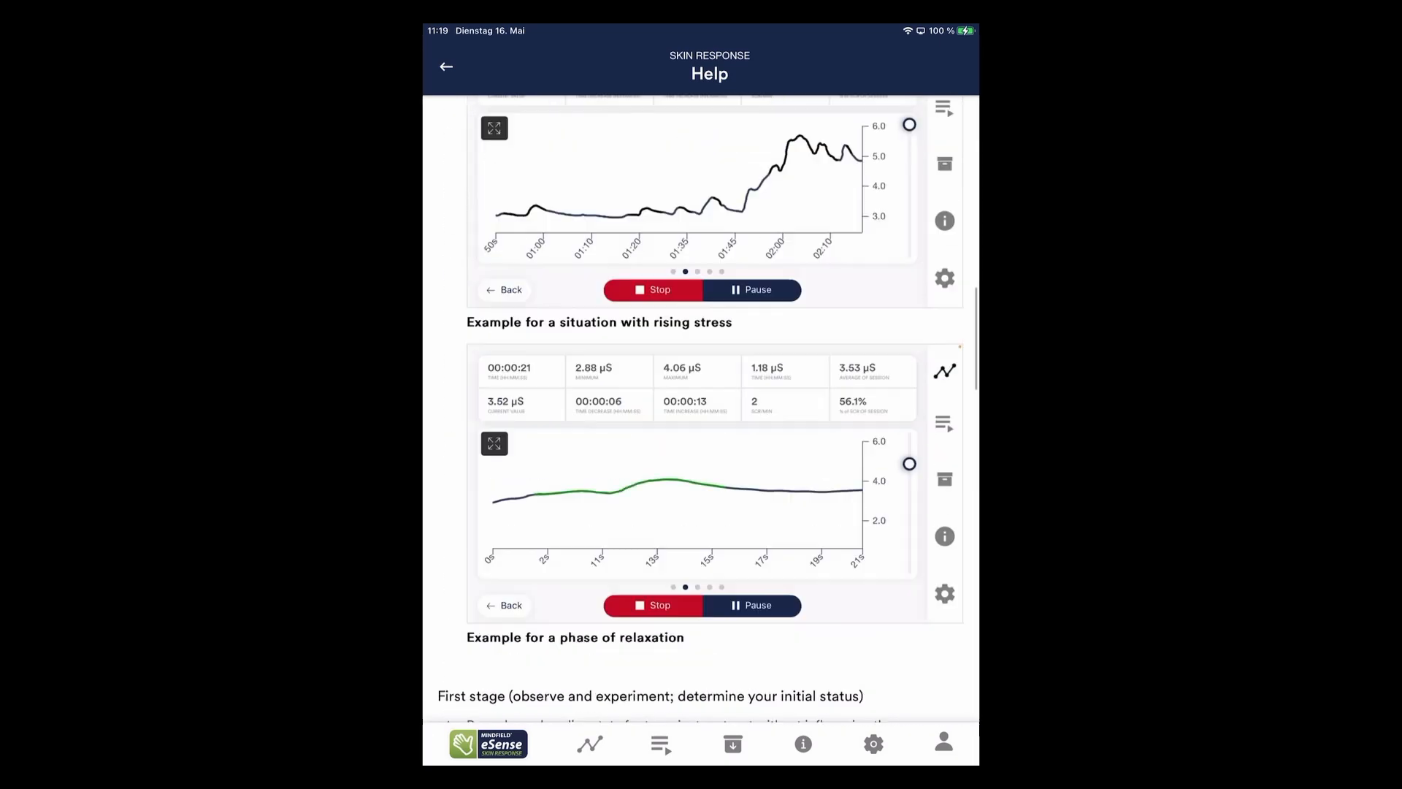
Browse the help Manuals and Videos, return to General, then go to the cloud profile
left_click(703, 113)
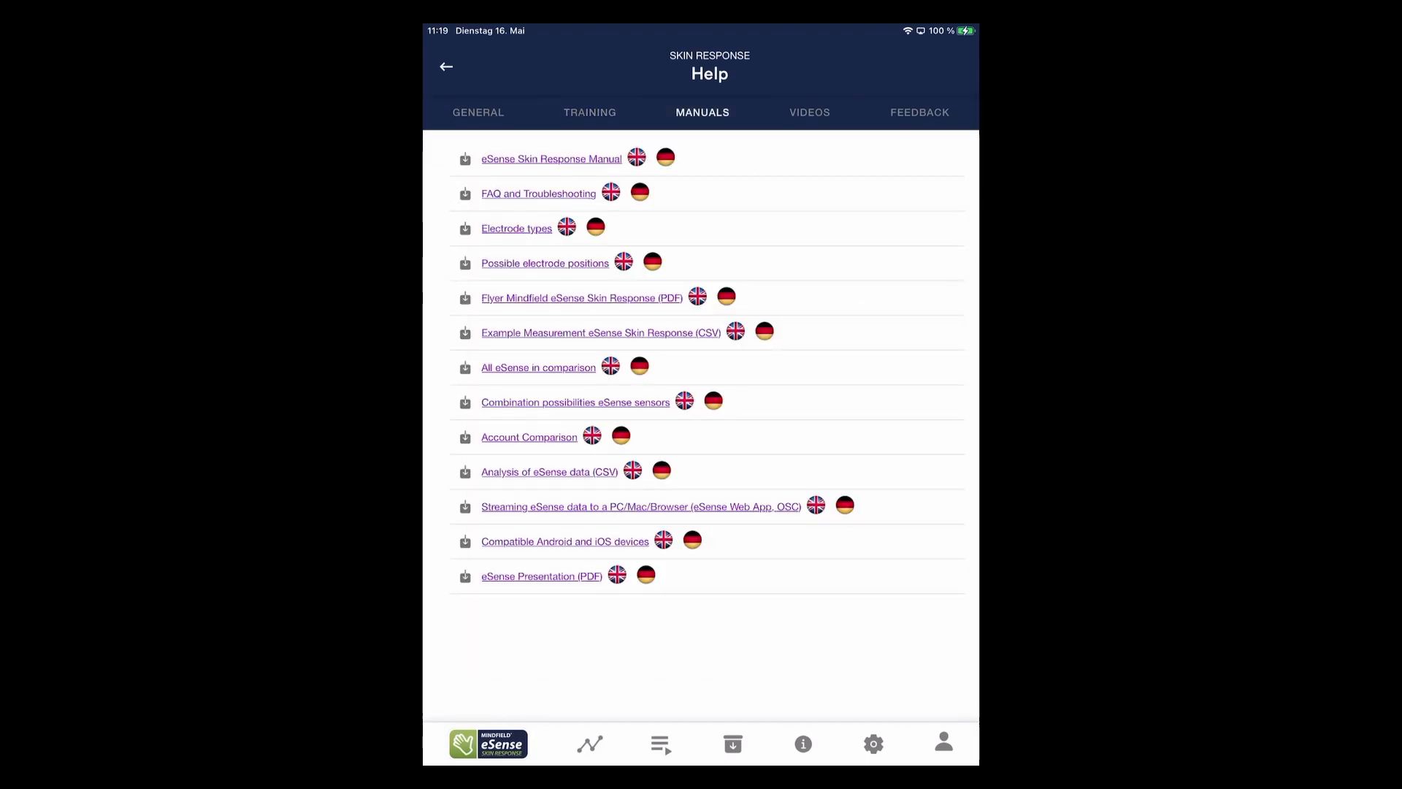
left_click(807, 112)
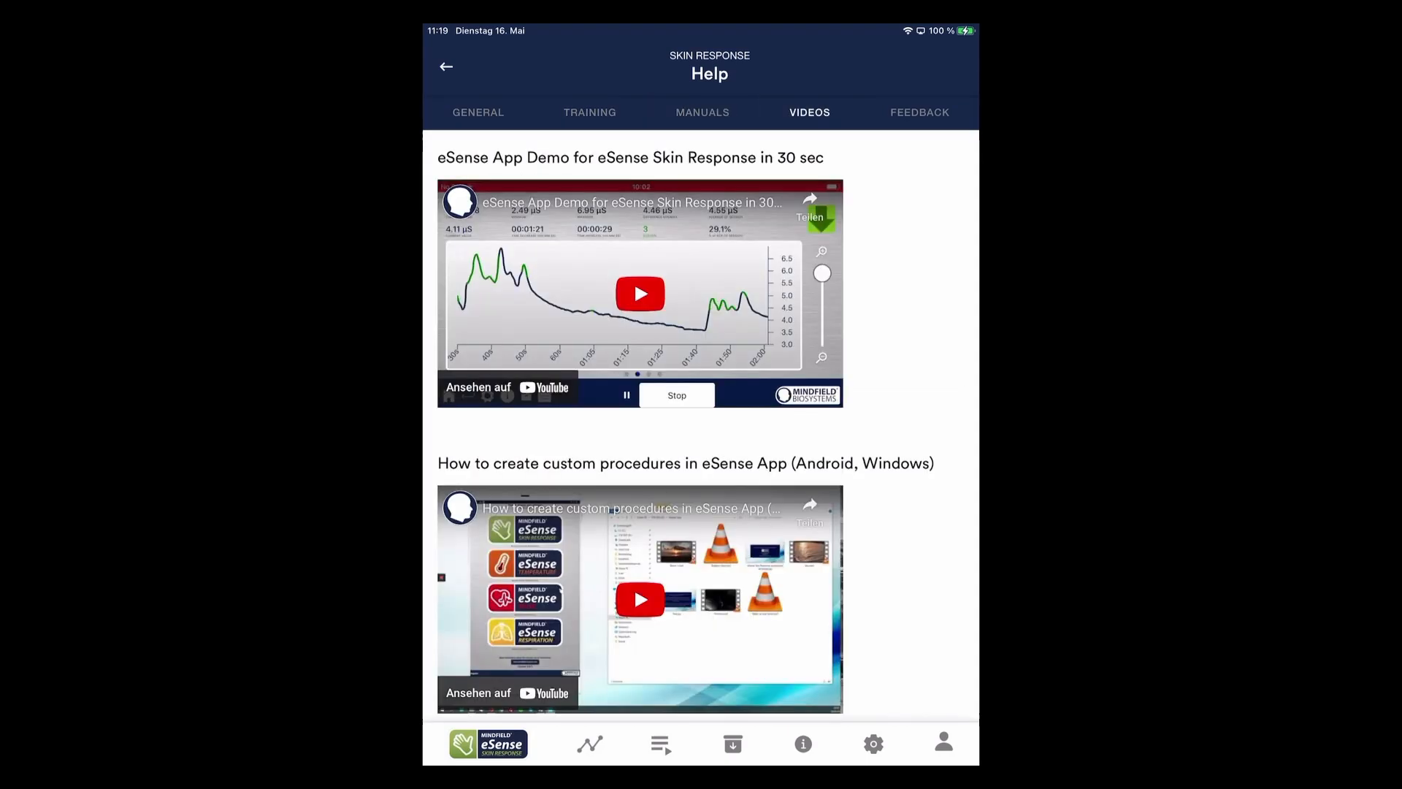
left_click(478, 112)
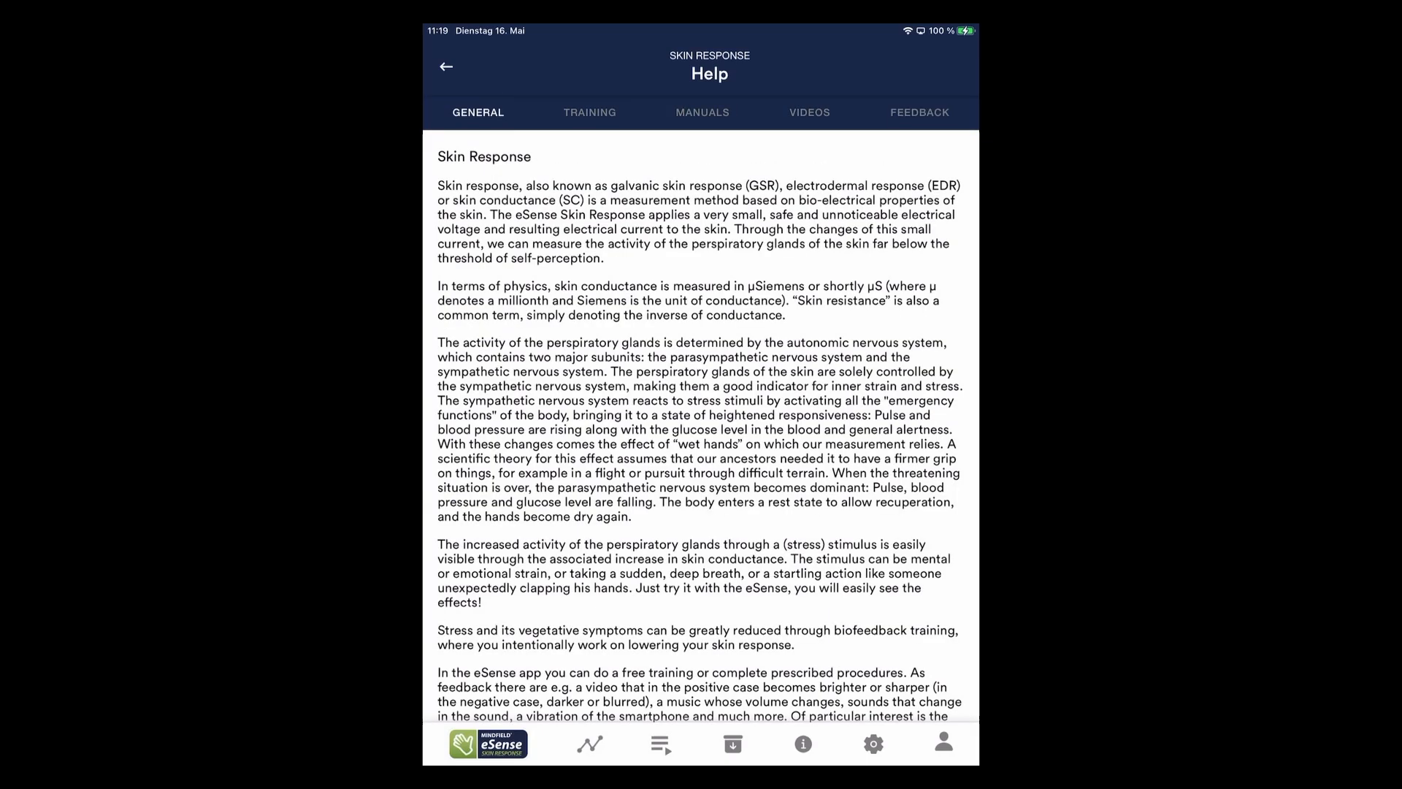
left_click(943, 744)
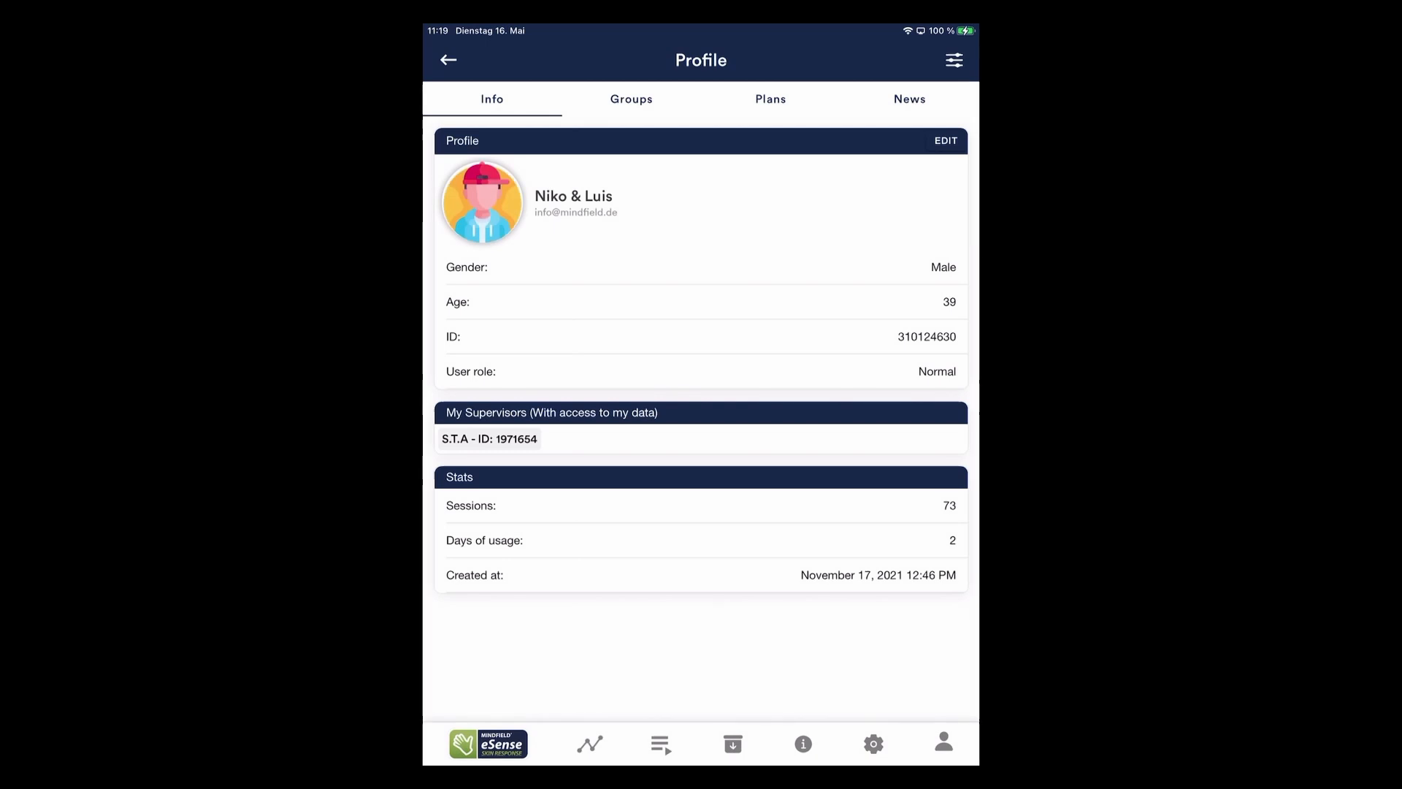
Show the Basic and Premium subscription plans on the Profile screen
left_click(943, 744)
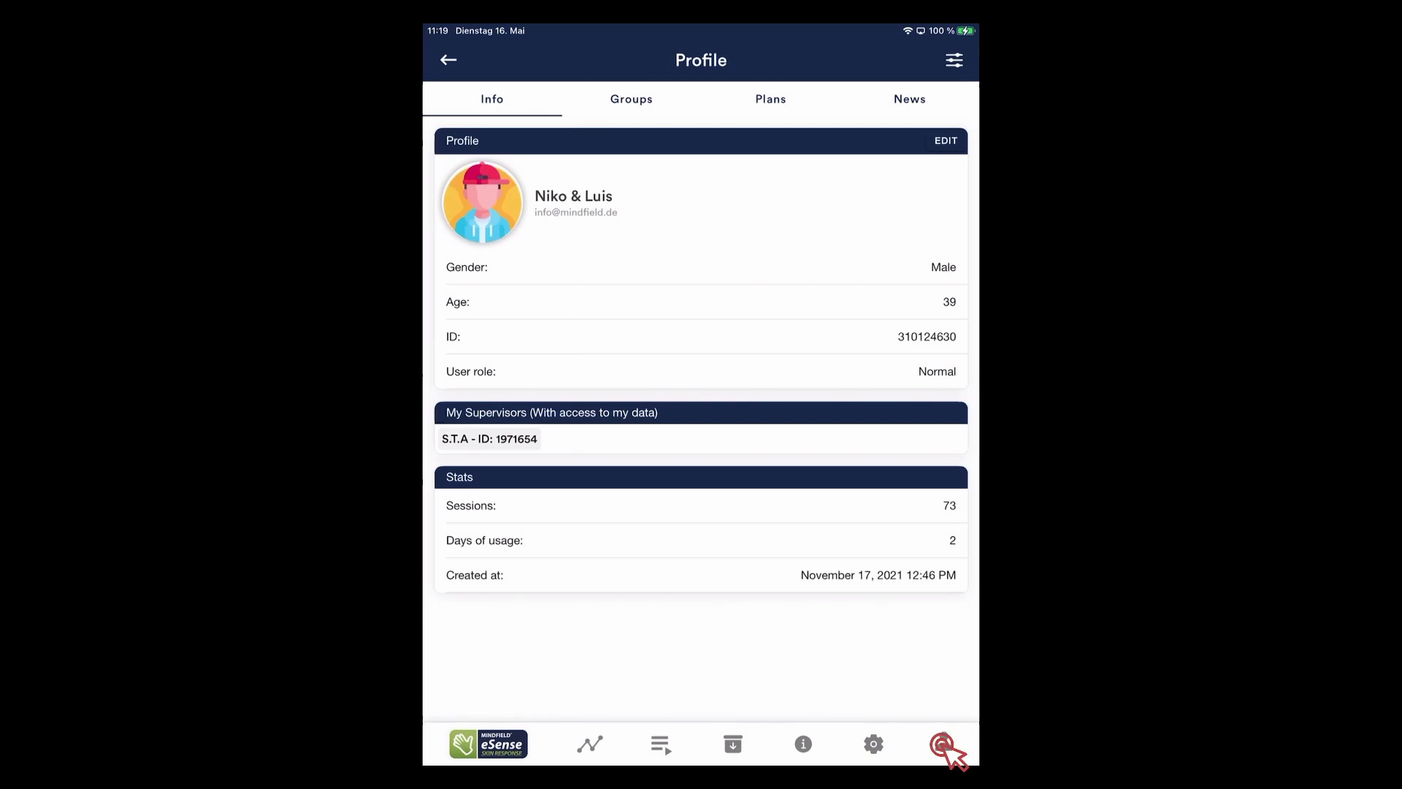
left_click(942, 743)
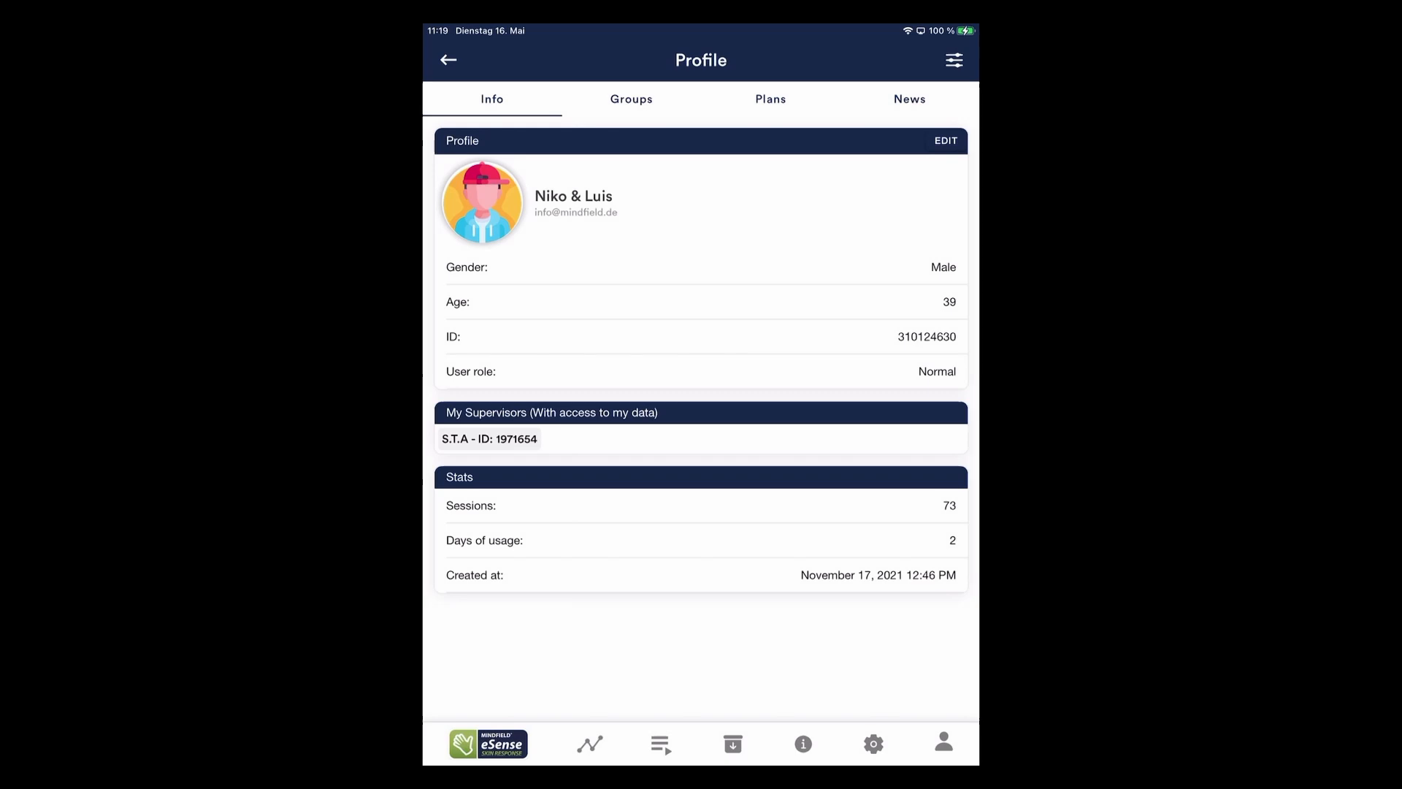
left_click(770, 99)
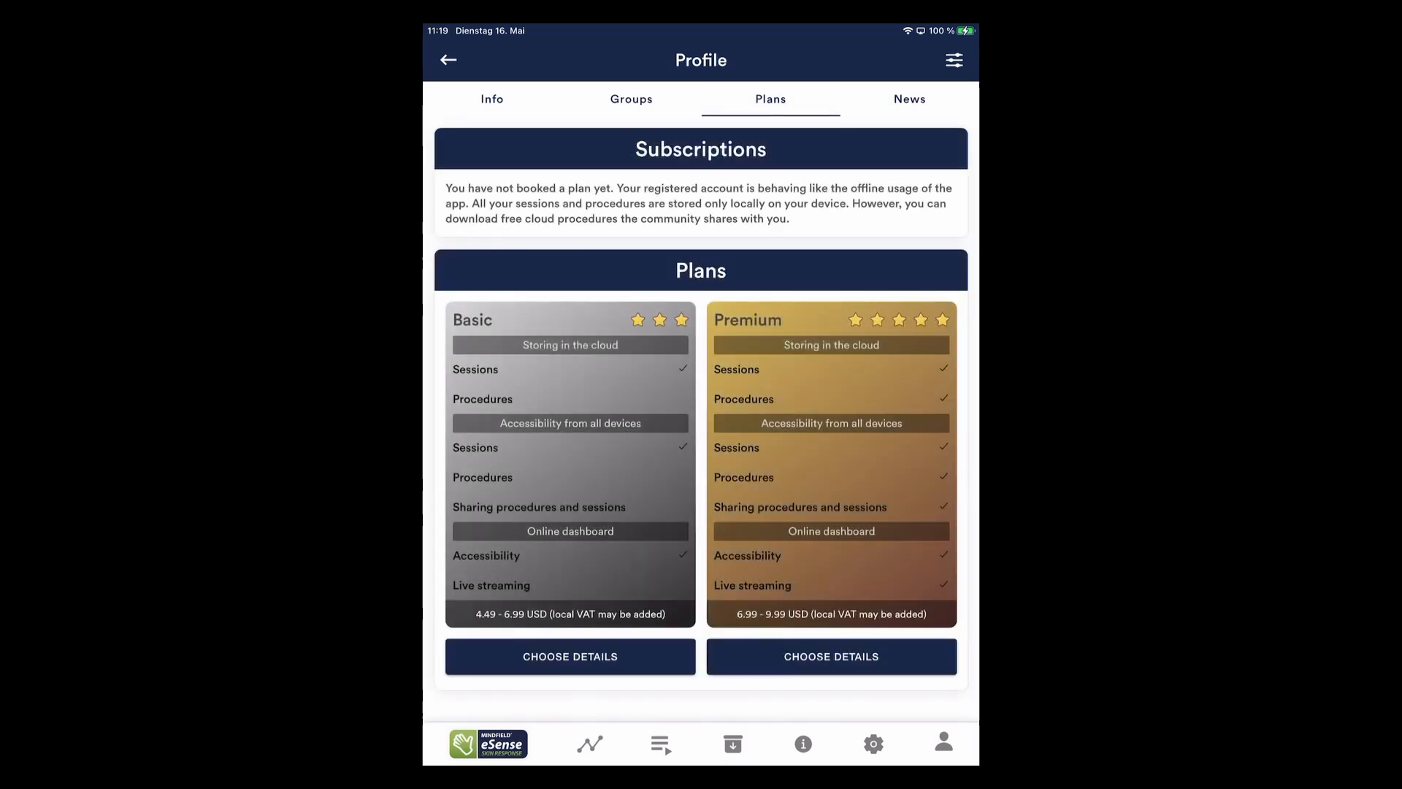